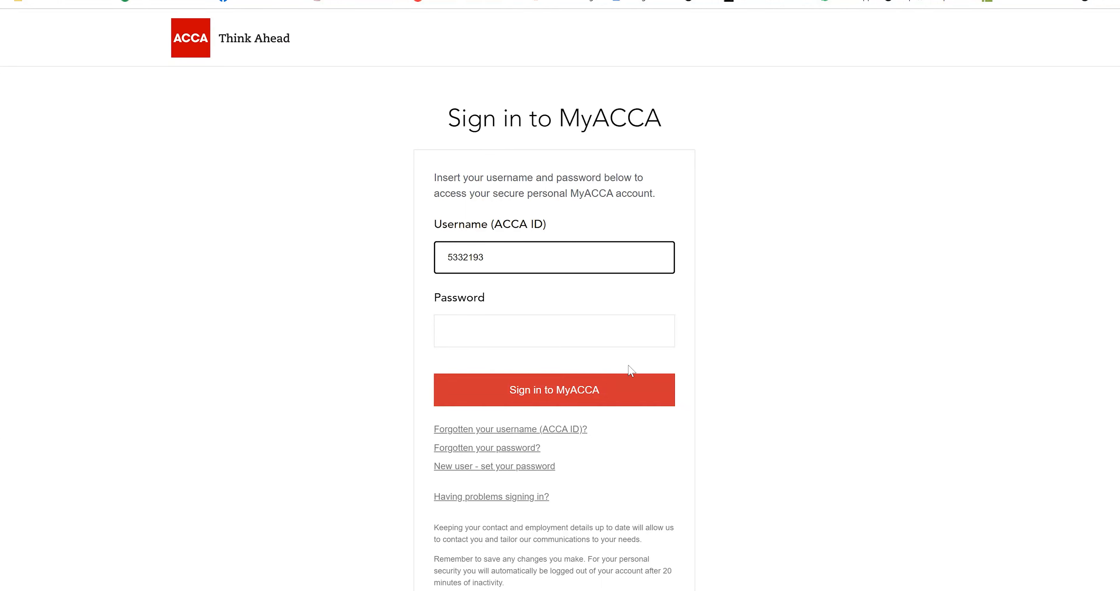
# Step: Enter the account password and submit the MyACCA sign-in form
pyautogui.click(1087, 2)
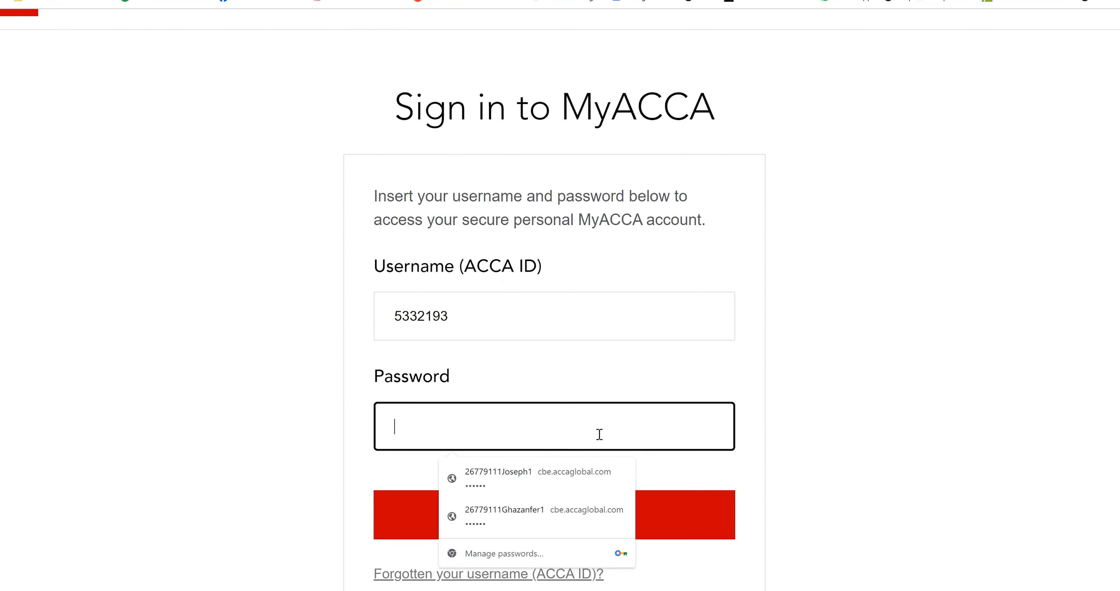
pyautogui.write('•')
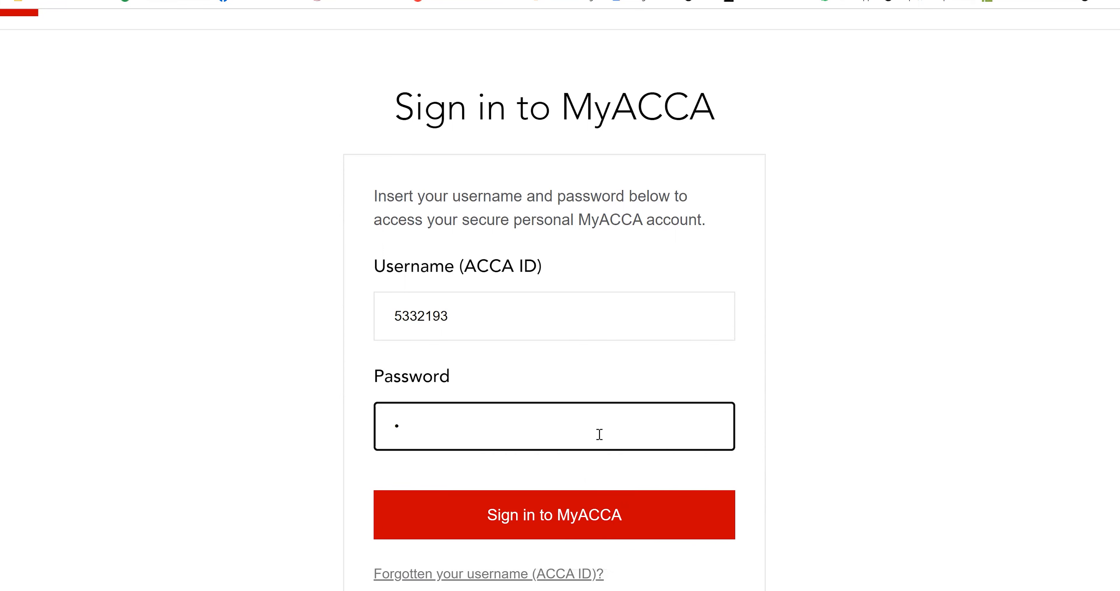
pyautogui.write('•')
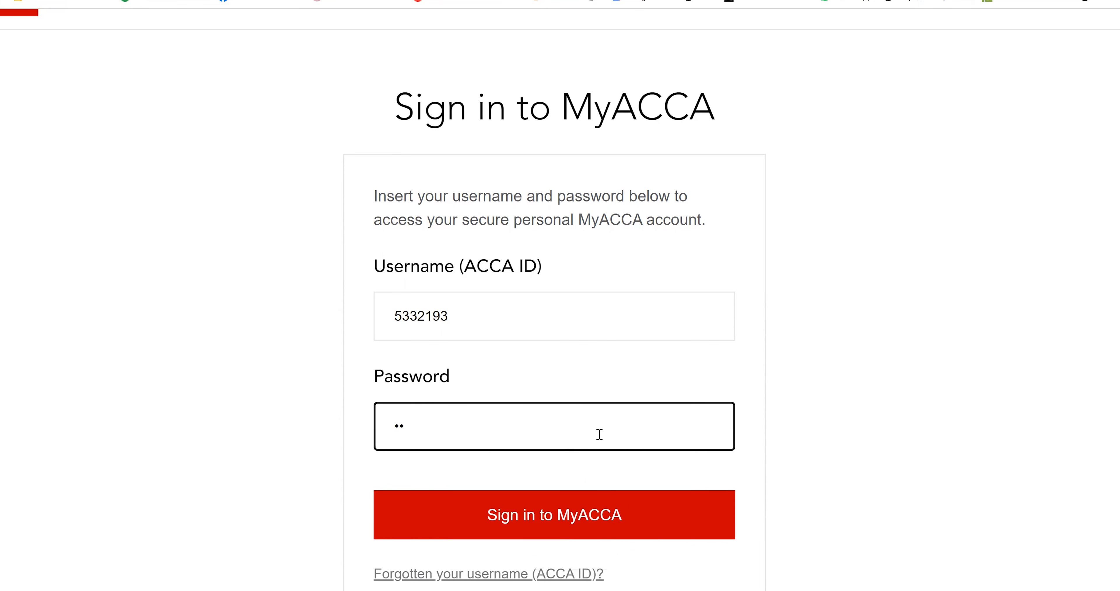
pyautogui.write('••')
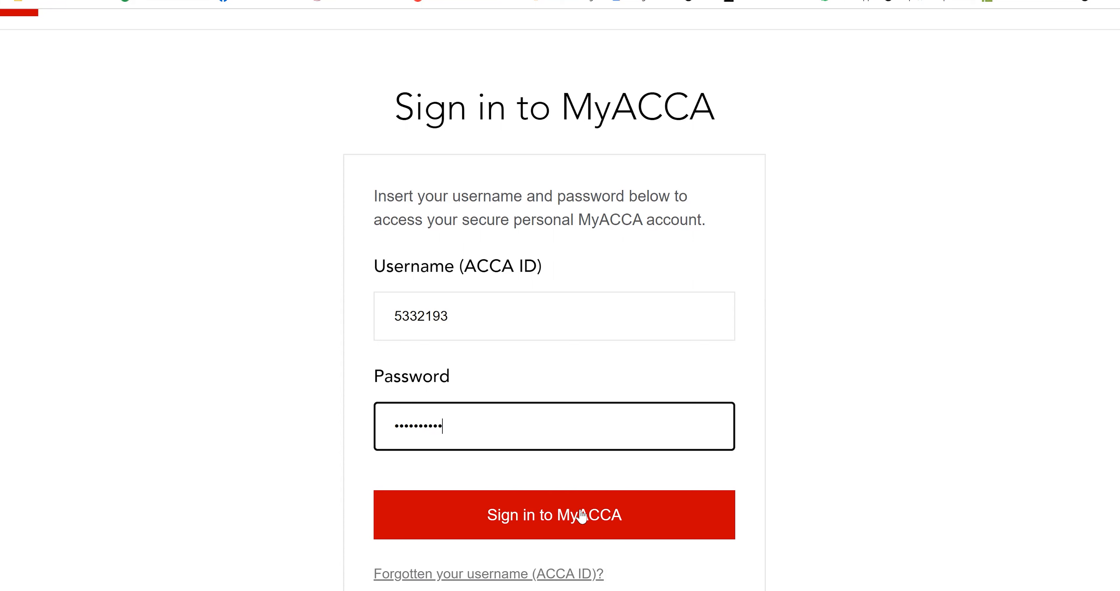
pyautogui.click(581, 519)
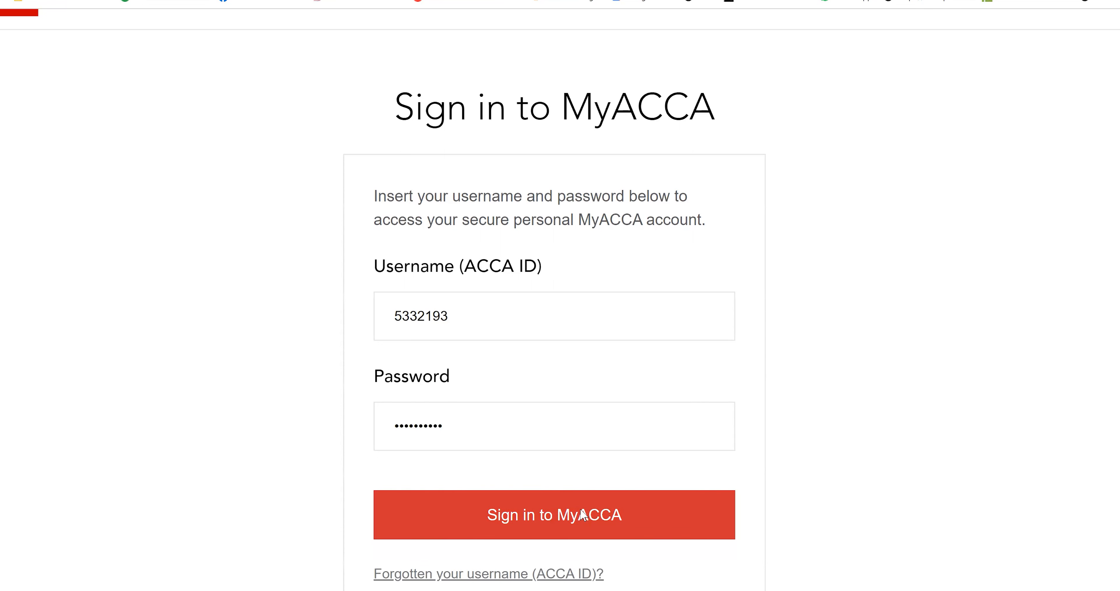
# Step: Sign in and go to On-demand Practice Tests from the qualification page
pyautogui.click(581, 515)
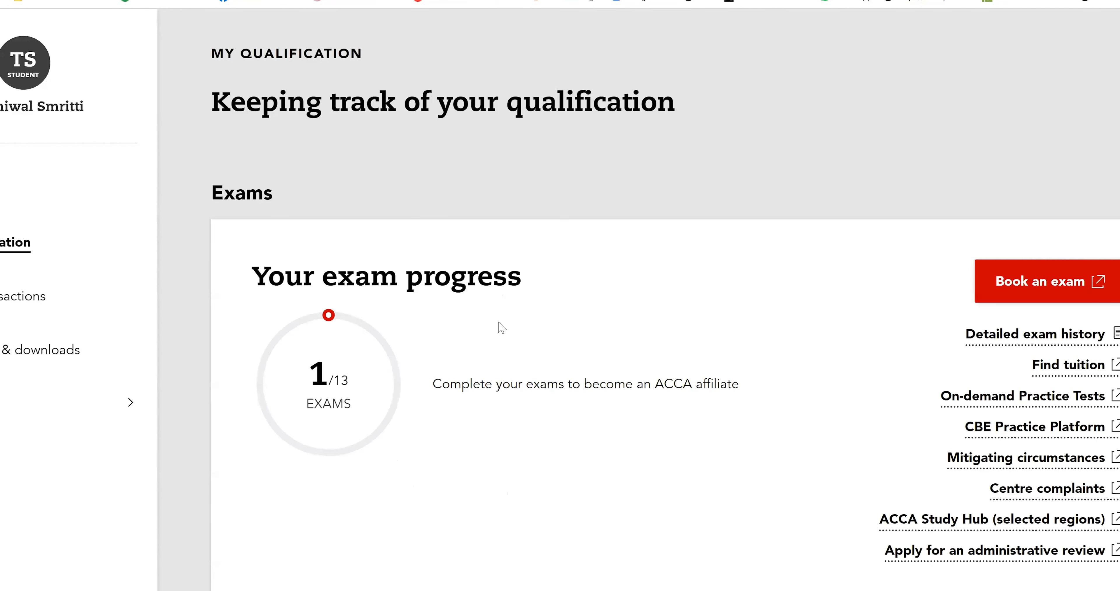
pyautogui.scroll(-3)
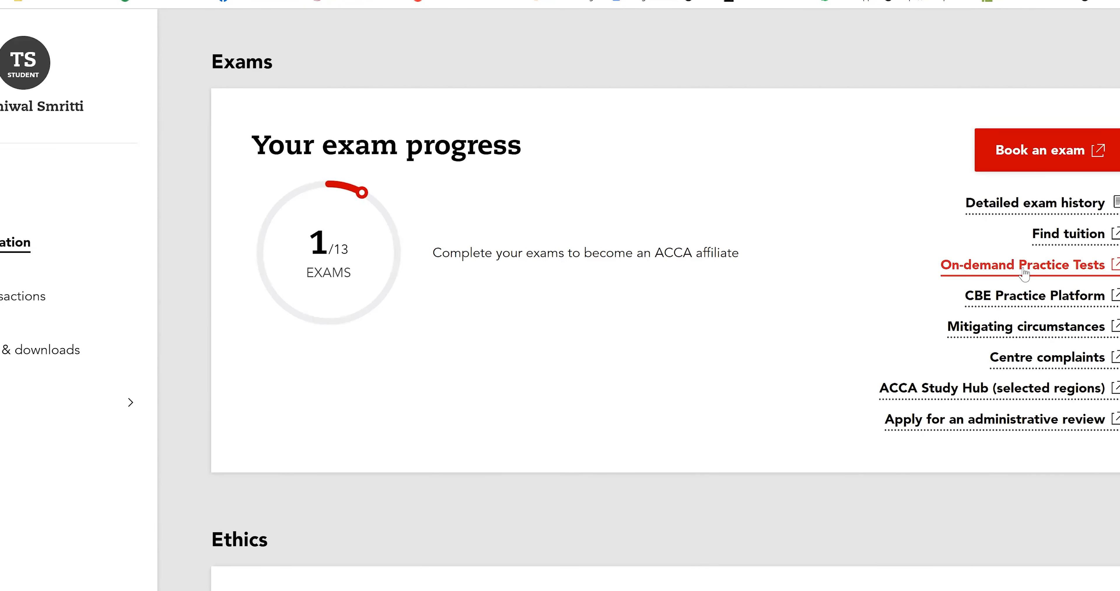
pyautogui.click(1024, 266)
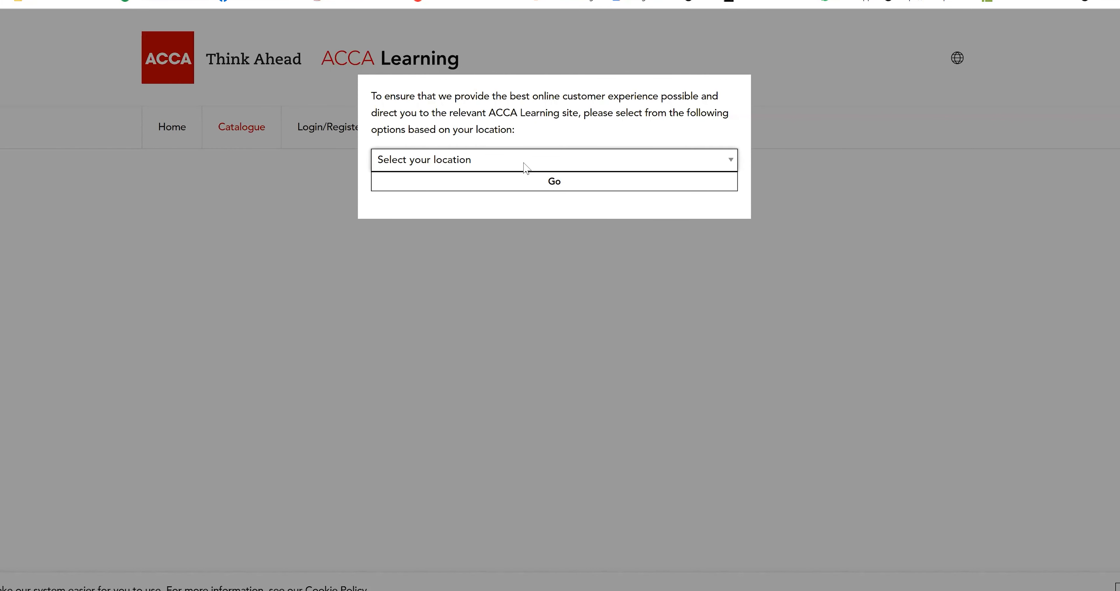
# Step: Choose Rest of the world as location and browse the practice test catalogue
pyautogui.click(527, 160)
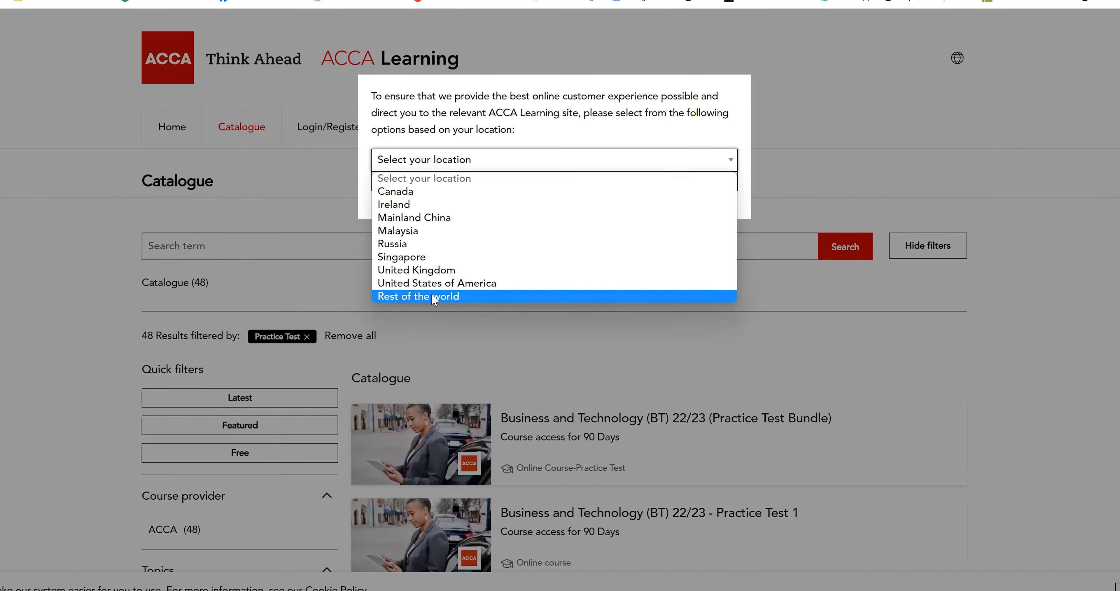
pyautogui.click(434, 296)
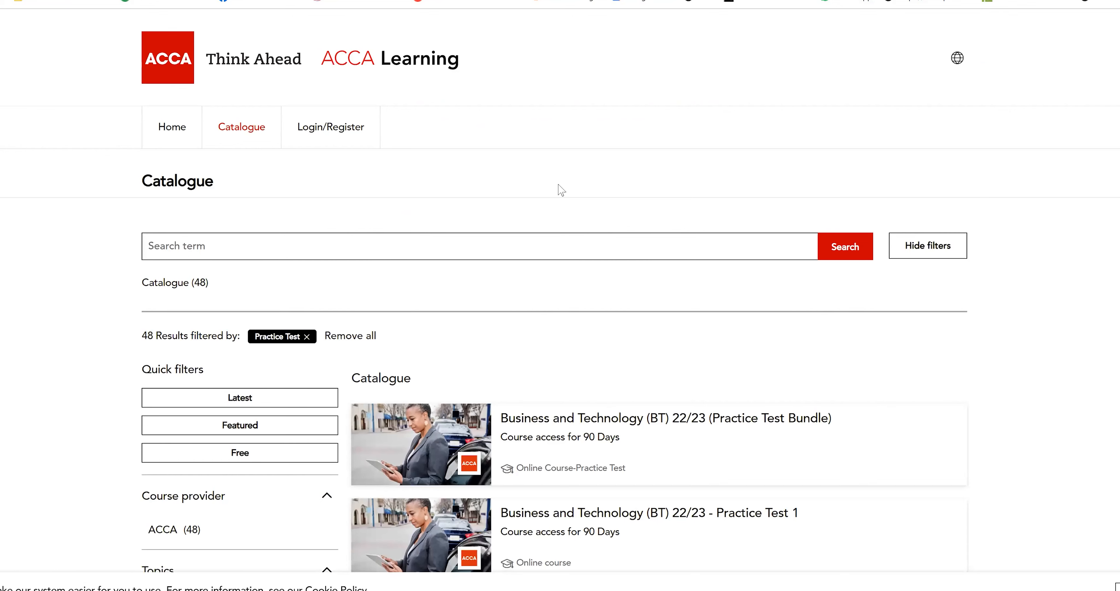
pyautogui.moveTo(562, 289)
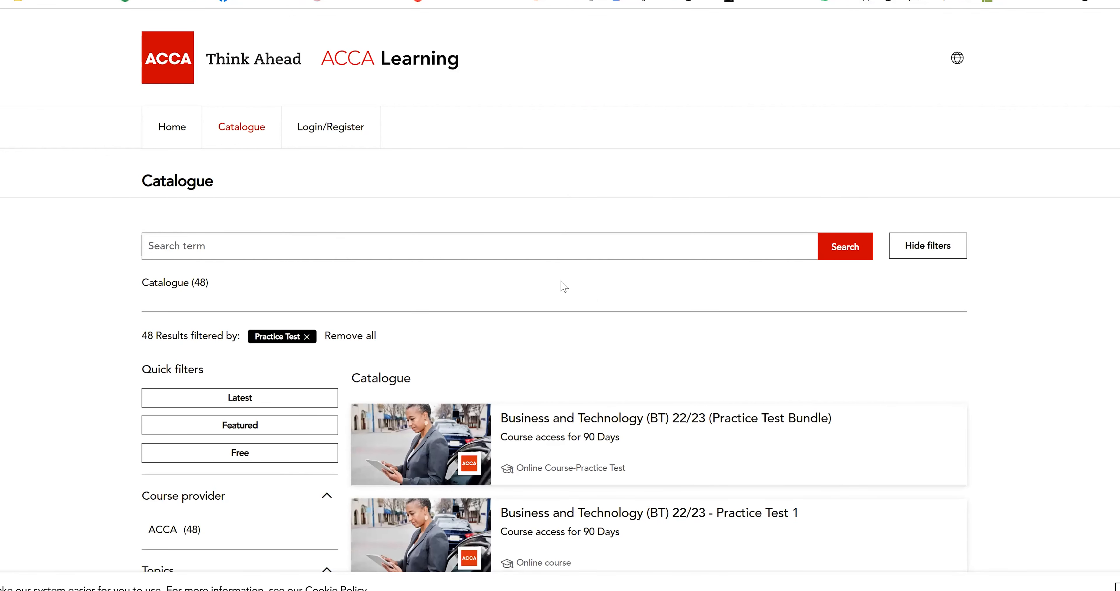
pyautogui.moveTo(739, 326)
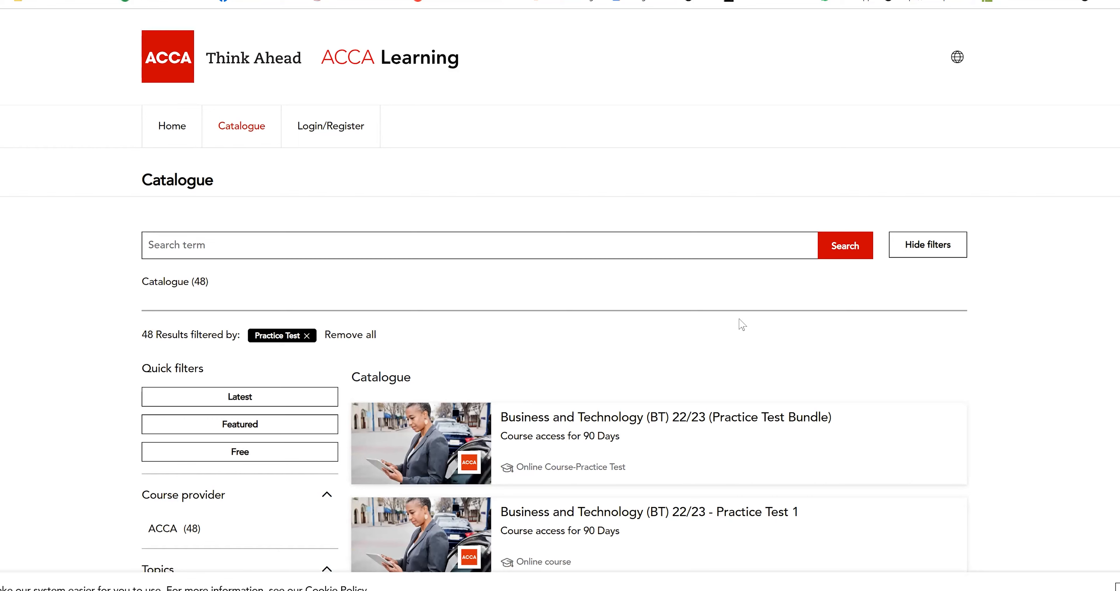
pyautogui.scroll(-3)
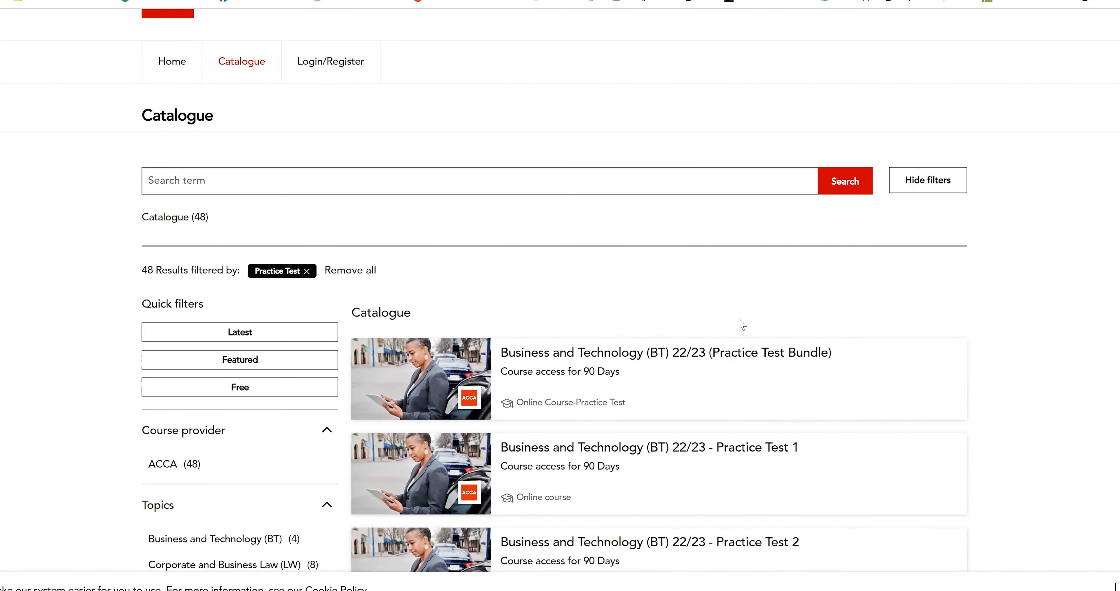
pyautogui.scroll(-3)
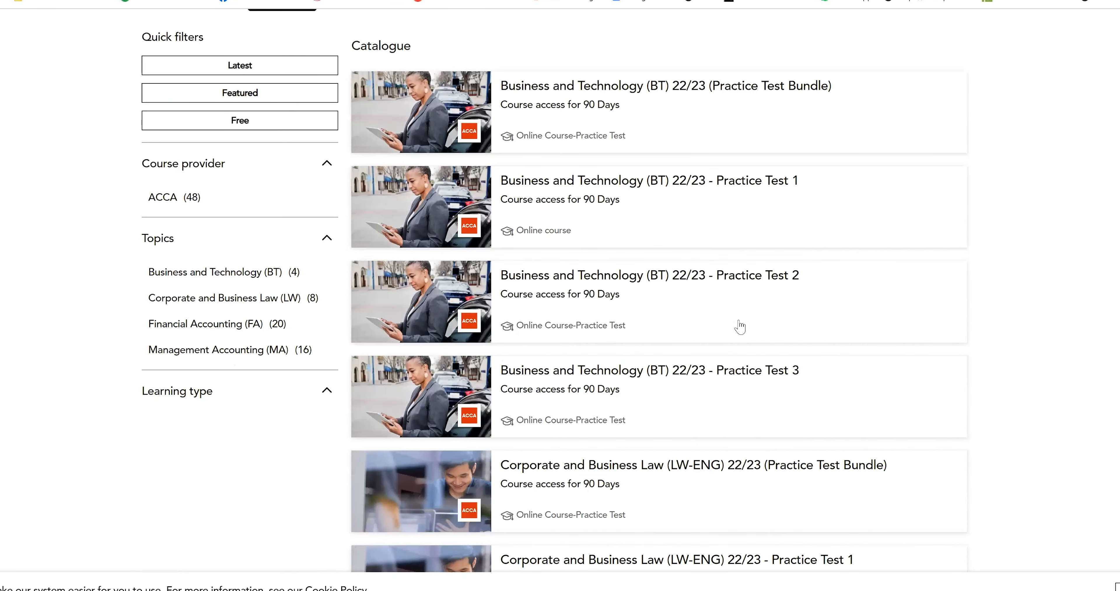
pyautogui.scroll(-3)
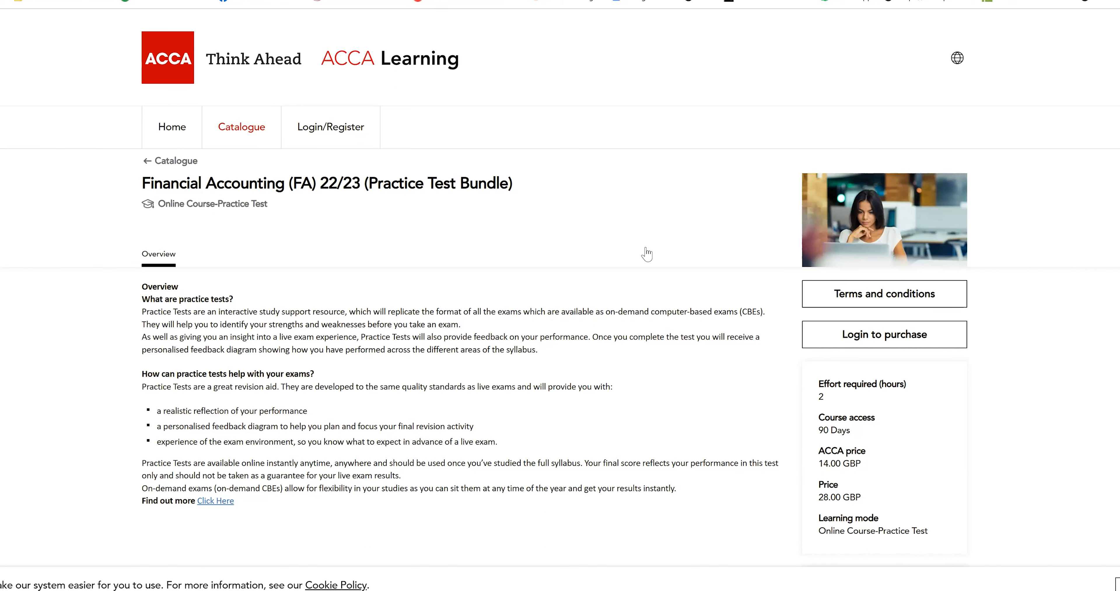
pyautogui.moveTo(858, 350)
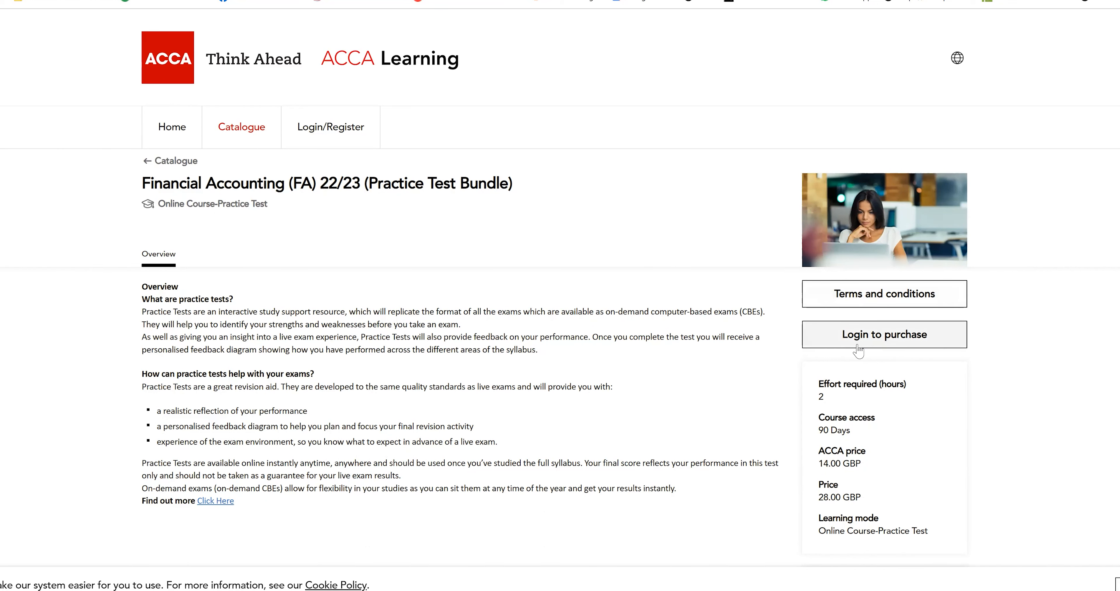
# Step: Choose Login to purchase on the FA 22/23 Practice Test Bundle page
pyautogui.click(884, 334)
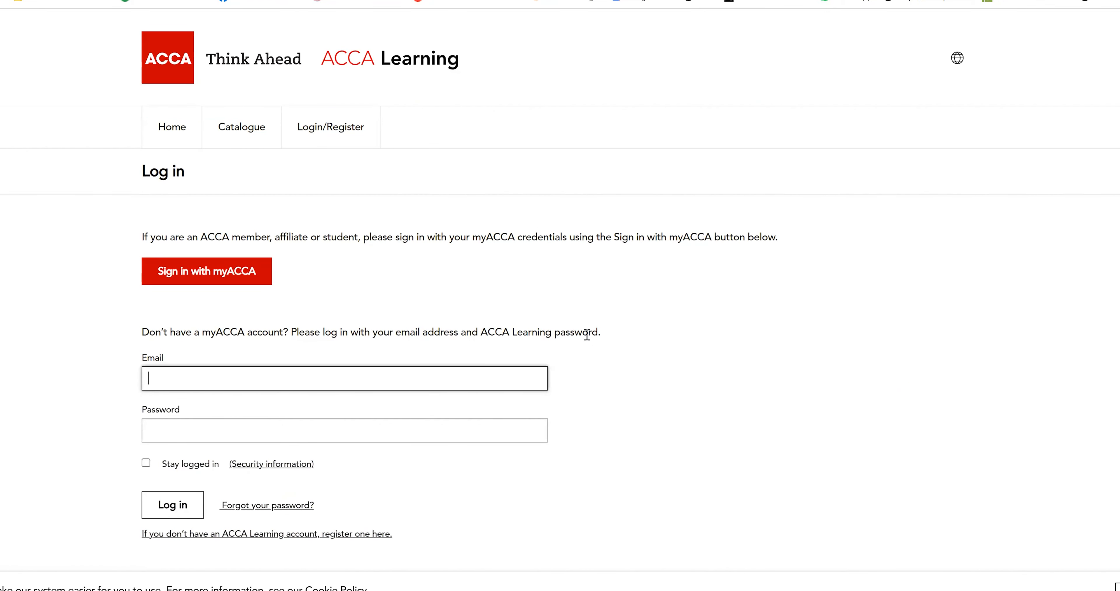
pyautogui.moveTo(505, 374)
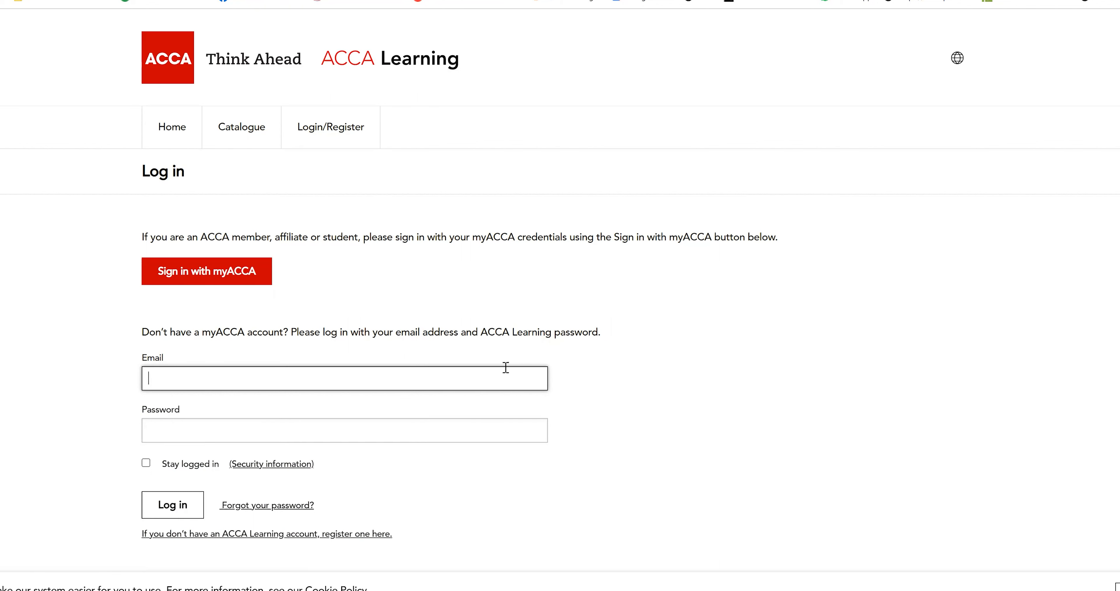
pyautogui.moveTo(198, 276)
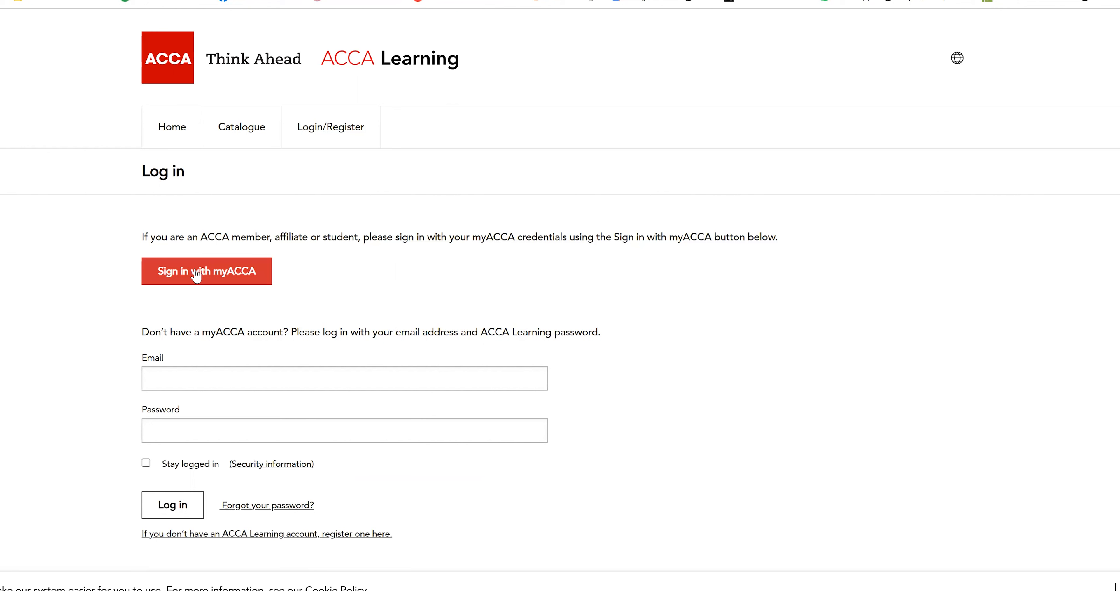
# Step: Sign in with myACCA and accept the End User Licence Agreement
pyautogui.click(203, 271)
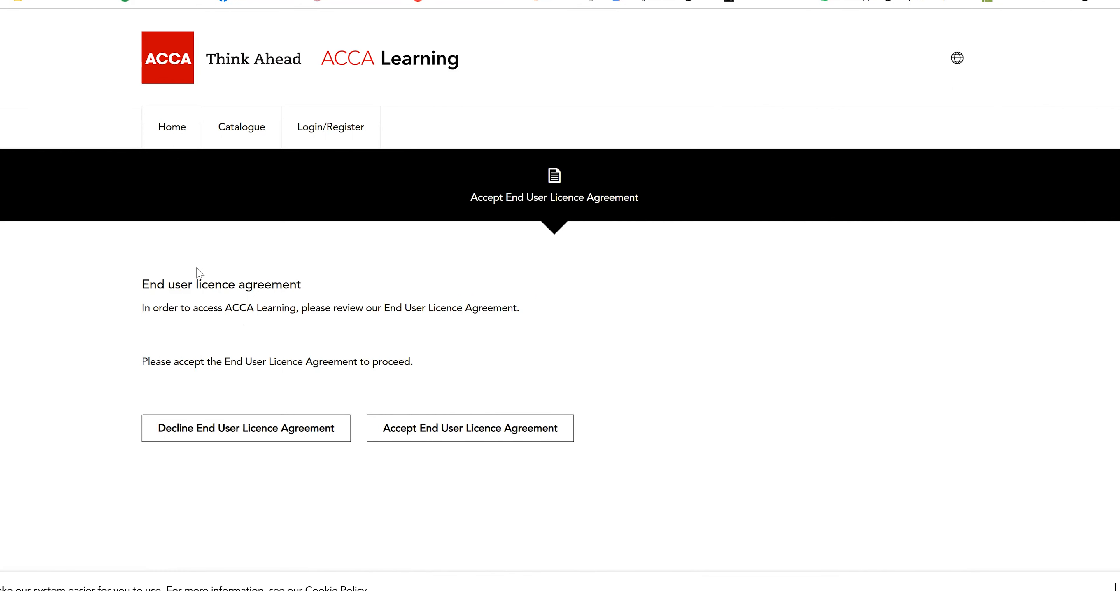
pyautogui.moveTo(475, 436)
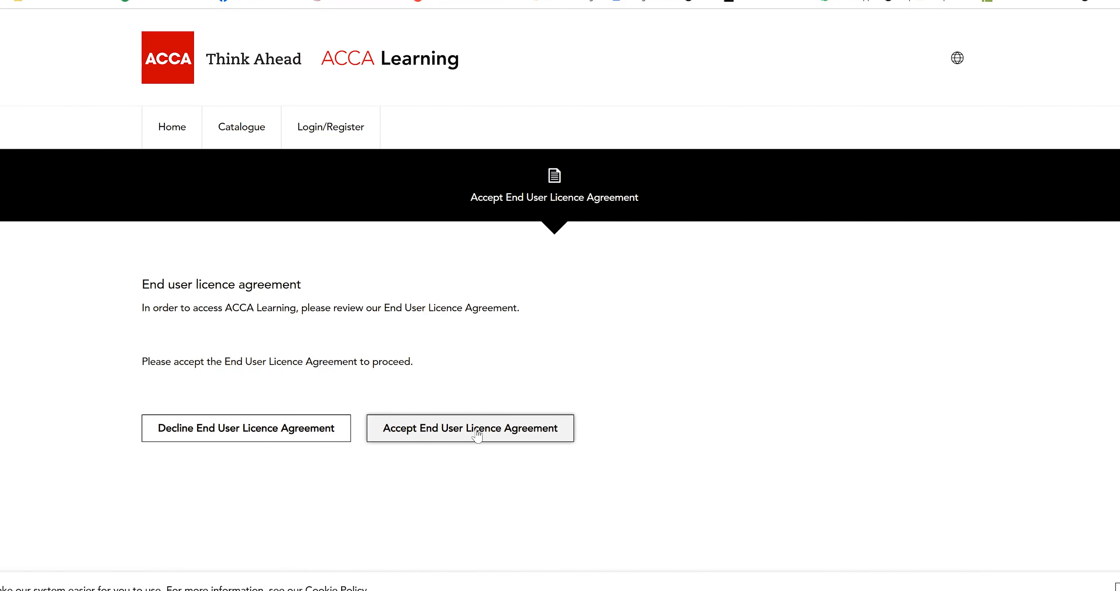
pyautogui.click(477, 431)
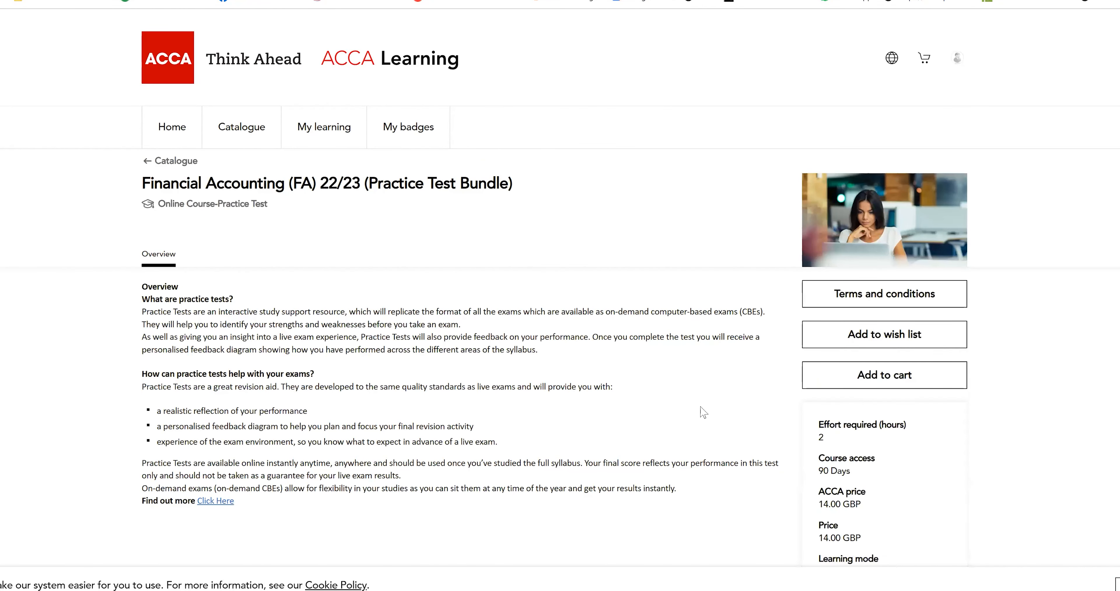
# Step: Add the FA 22/23 Practice Test Bundle to the cart and proceed to checkout
pyautogui.scroll(-3)
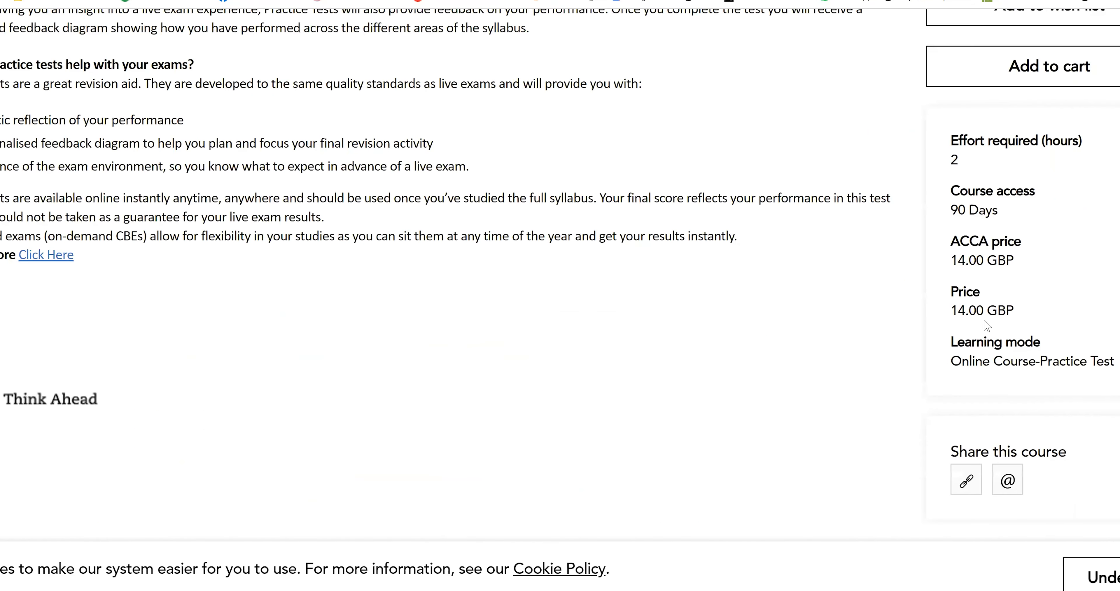
pyautogui.scroll(3)
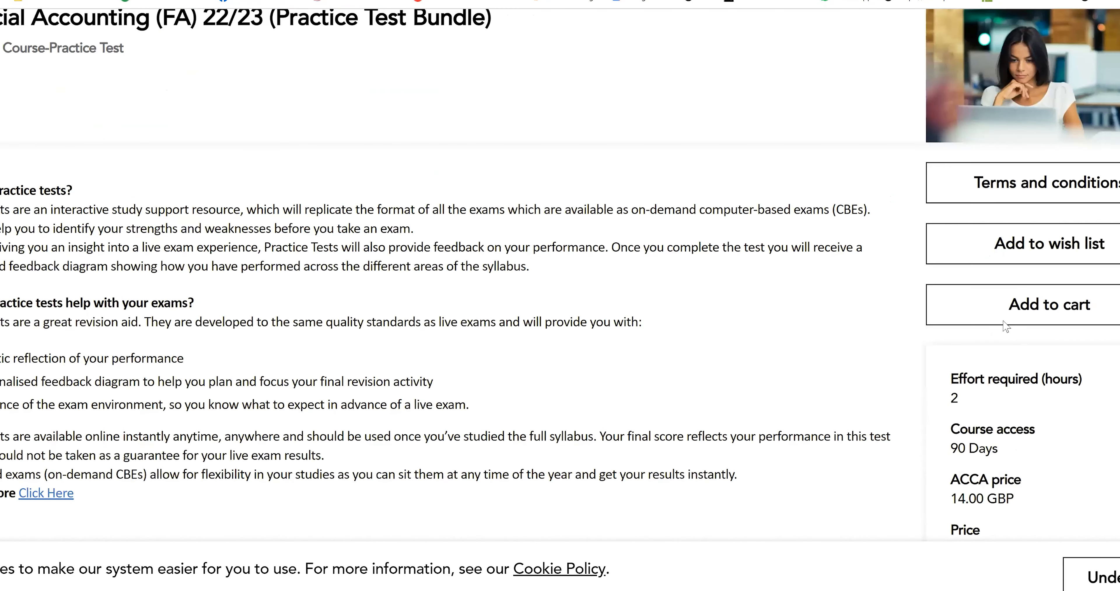
pyautogui.moveTo(1002, 346)
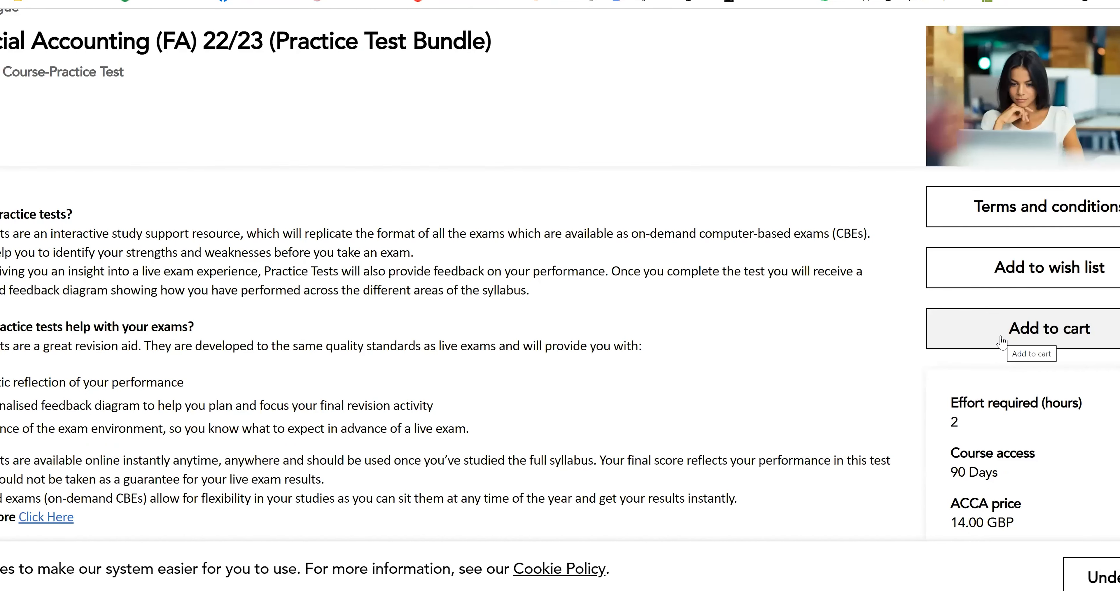
pyautogui.click(1034, 328)
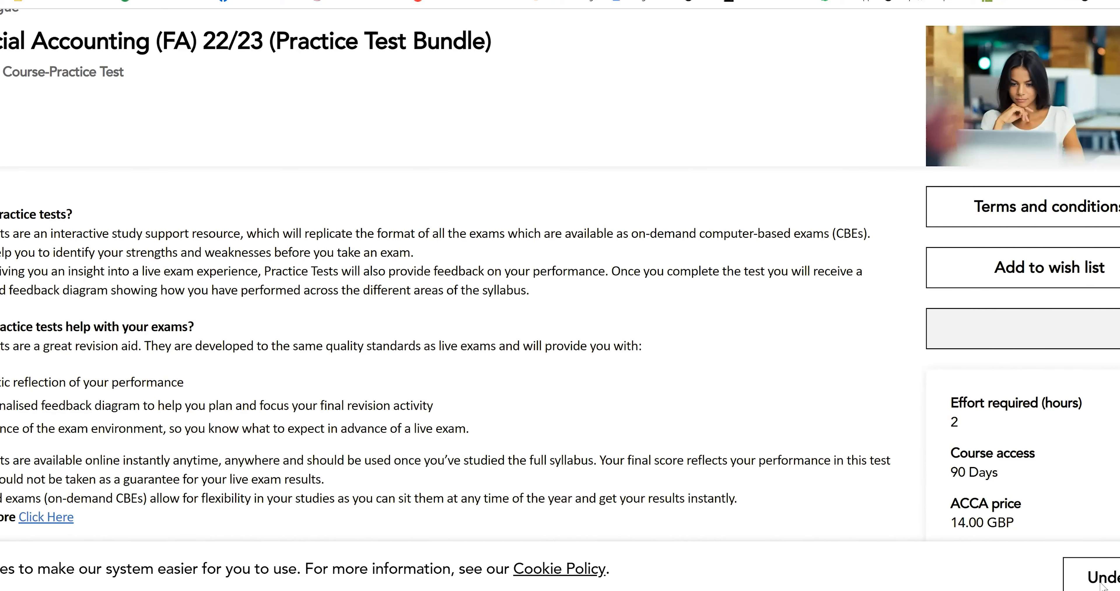
pyautogui.click(1027, 331)
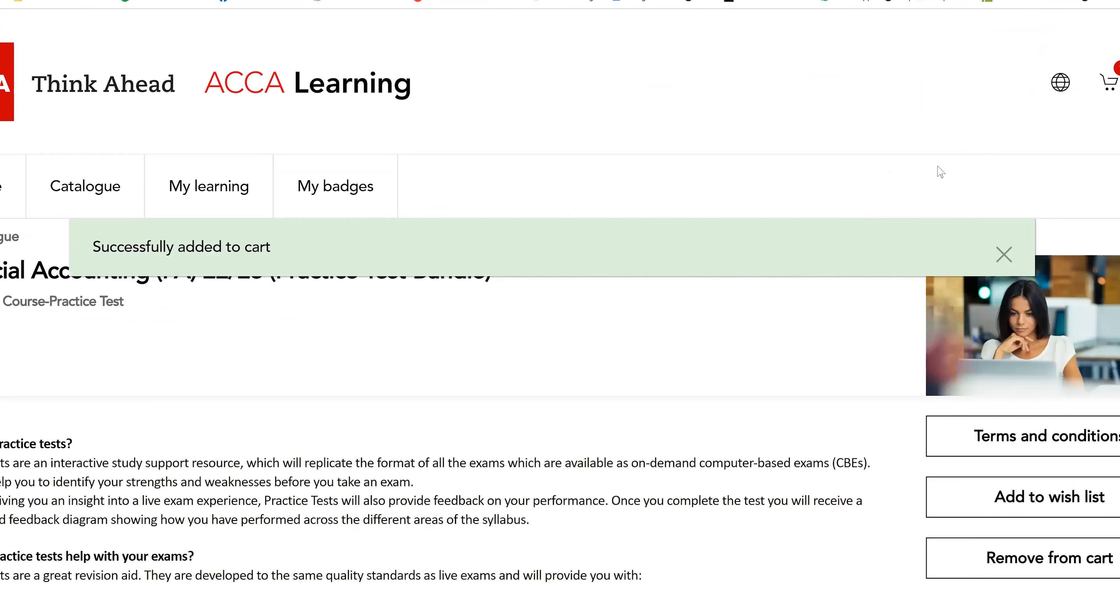
pyautogui.click(1111, 86)
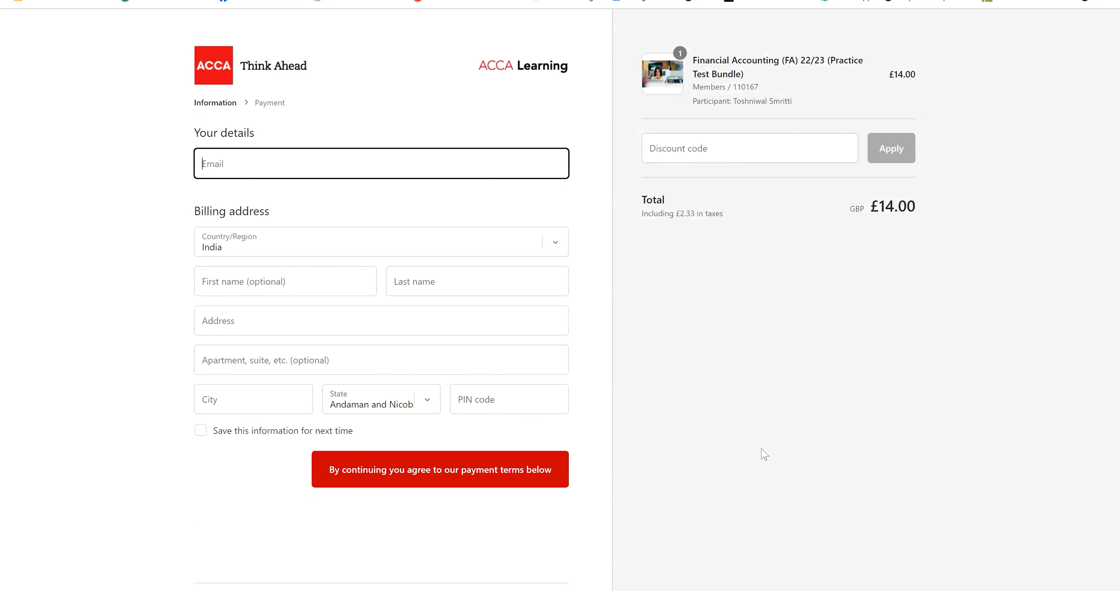
pyautogui.moveTo(572, 356)
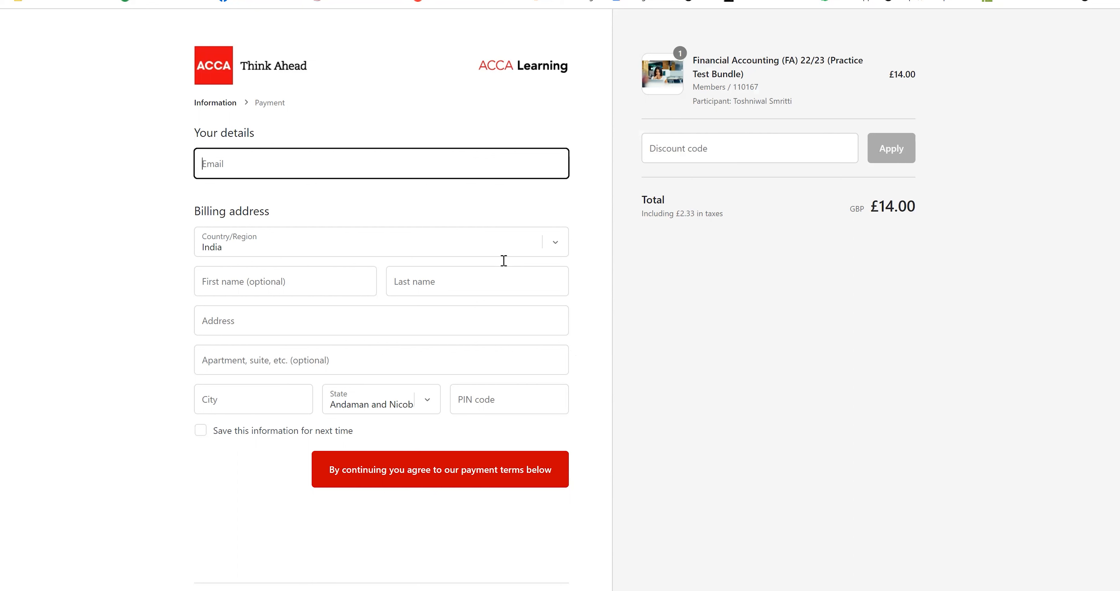
pyautogui.moveTo(466, 164)
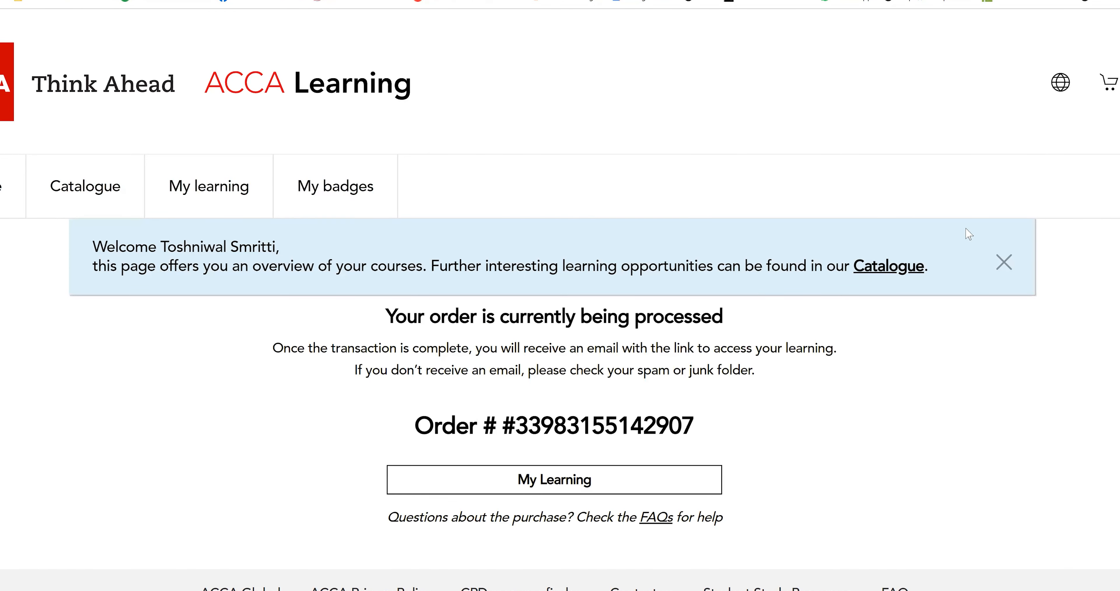
pyautogui.moveTo(1010, 270)
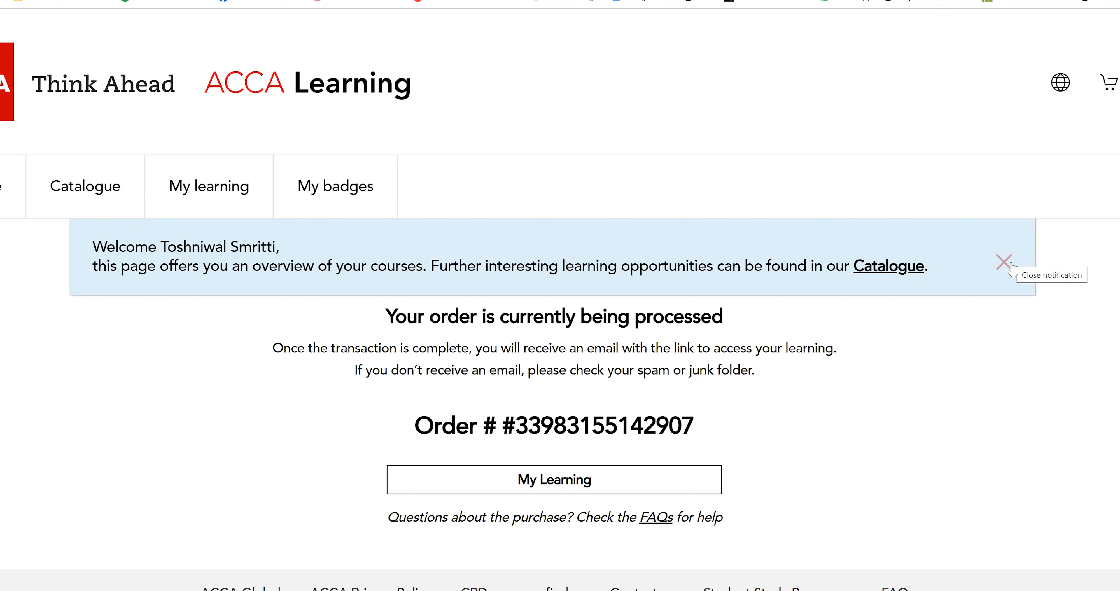
# Step: Close the welcome notification banner on the order thank-you page
pyautogui.click(1004, 268)
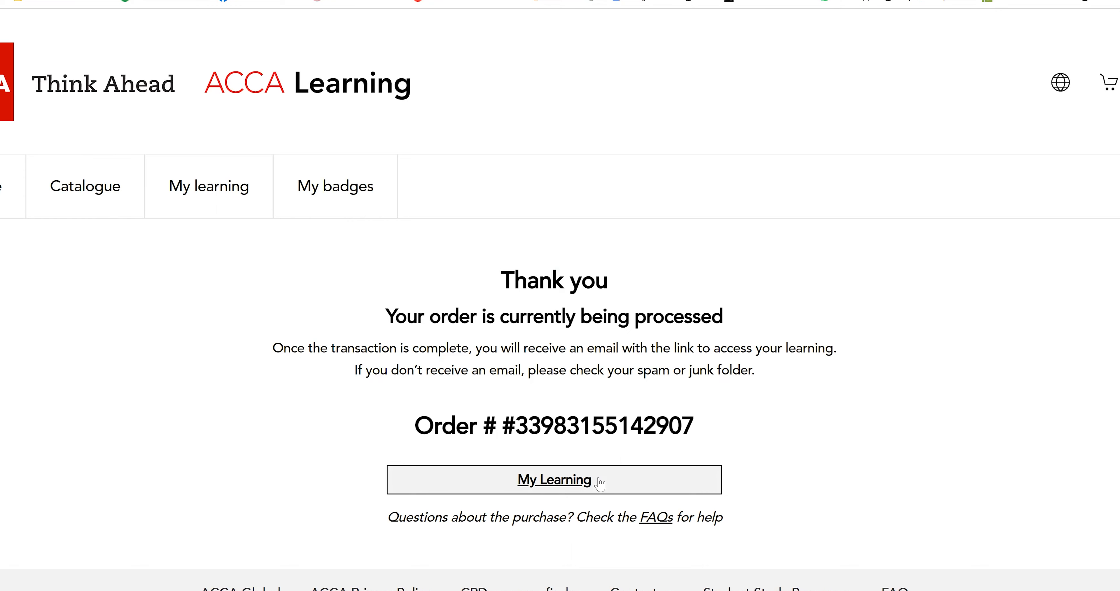
# Step: Go to My learning and check the Learning history tab for the enrolled bundle
pyautogui.click(554, 479)
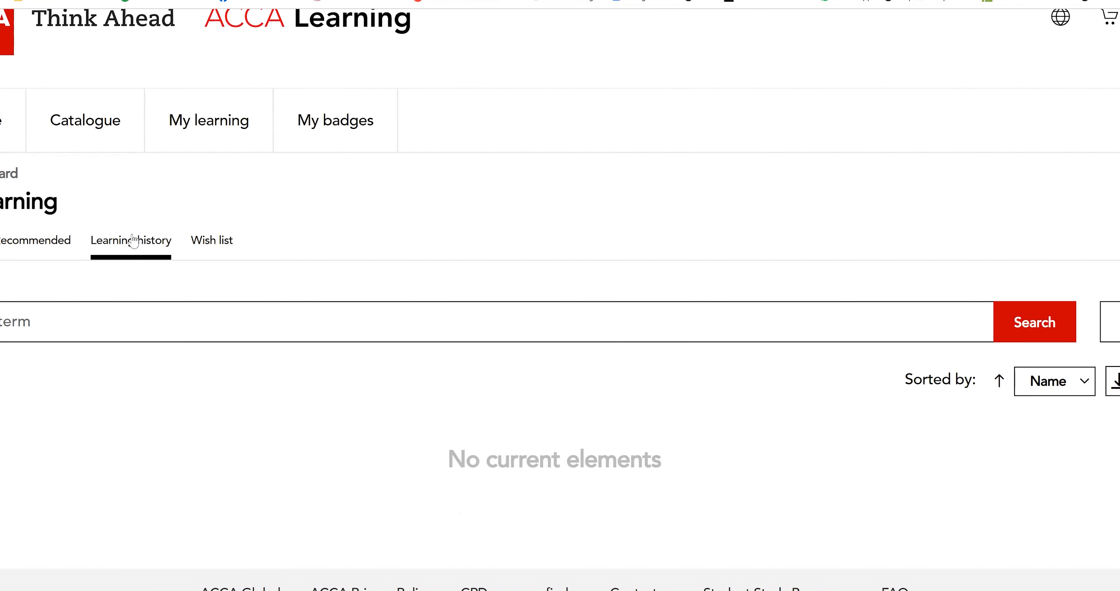
pyautogui.click(130, 241)
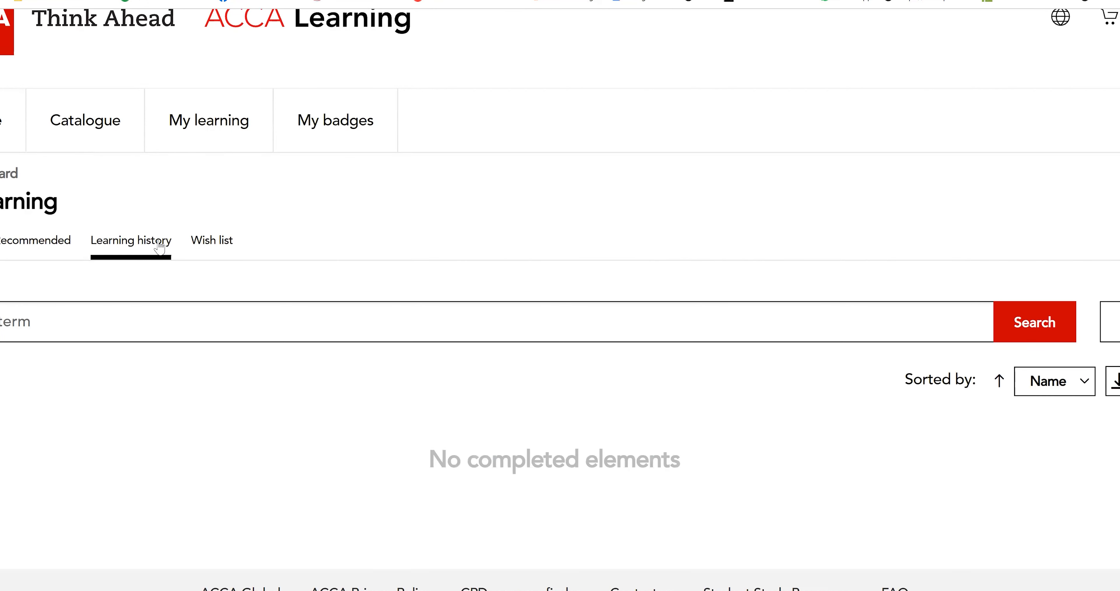
pyautogui.moveTo(214, 120)
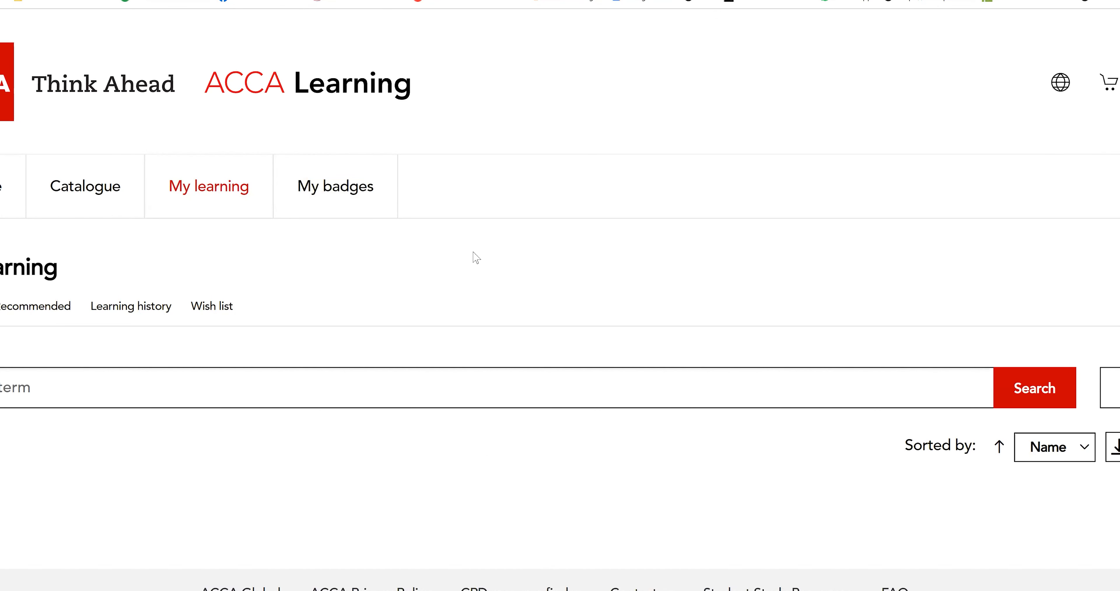
pyautogui.scroll(-3)
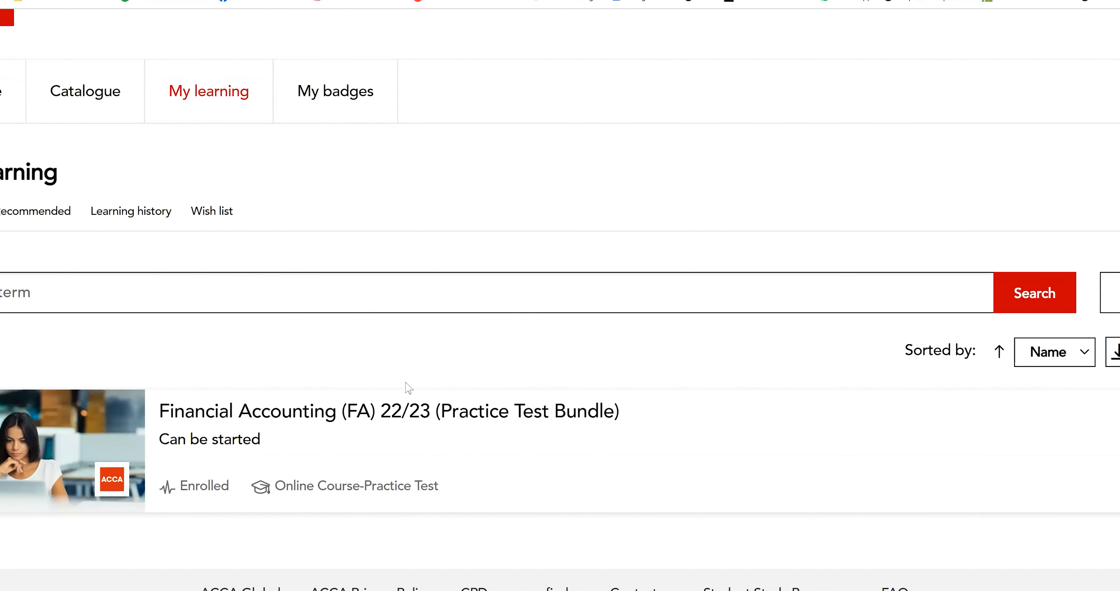
pyautogui.moveTo(393, 426)
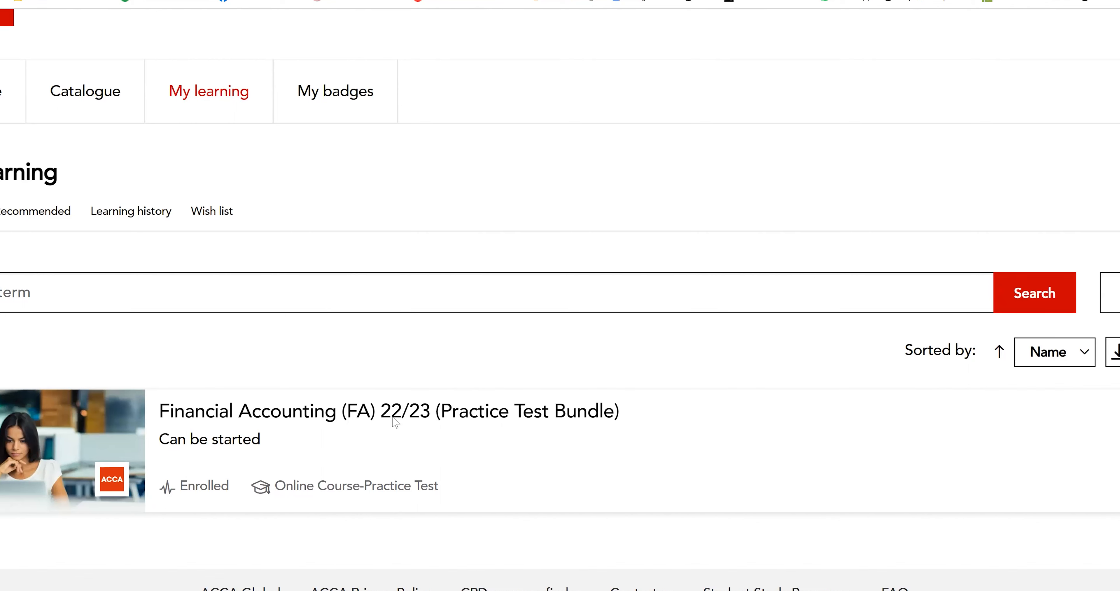
# Step: Review the bundle's Content tab with Tests 1–3 and start Financial Accounting (FA) Test 1
pyautogui.click(394, 422)
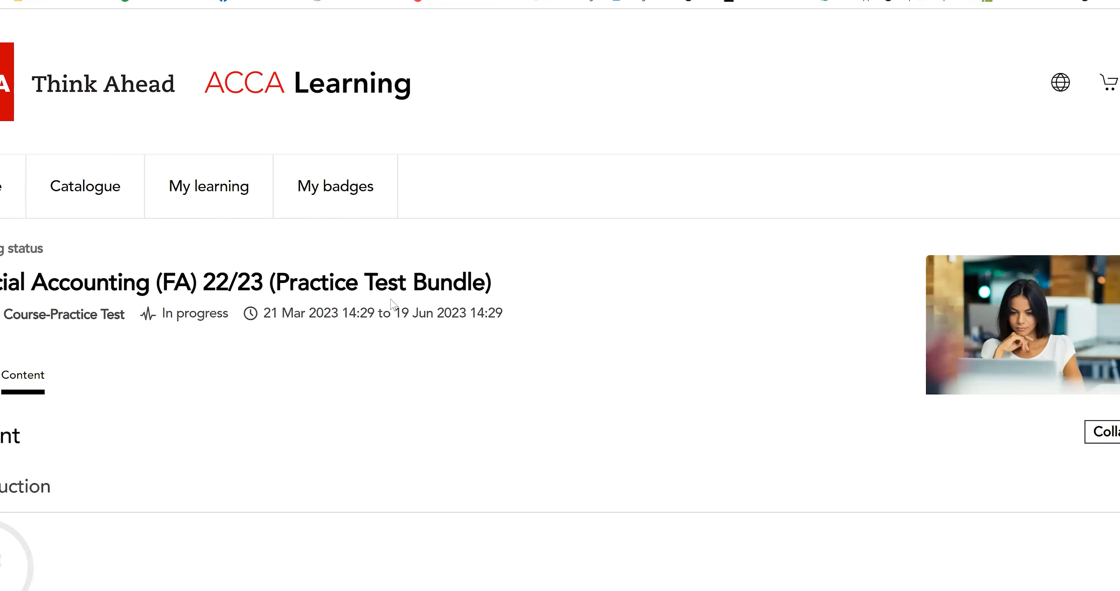
pyautogui.scroll(-3)
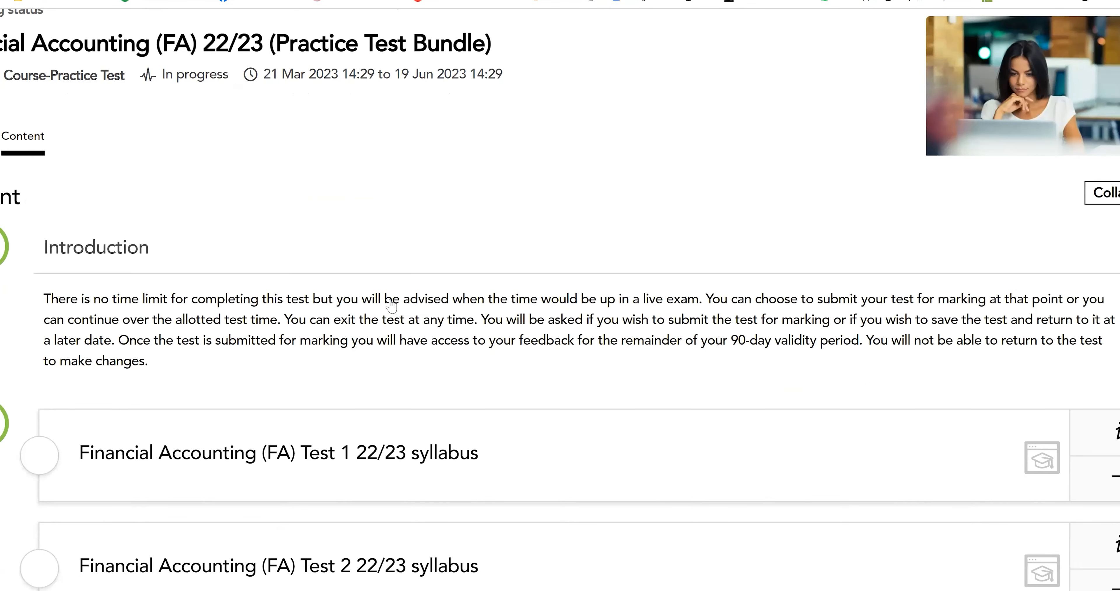
pyautogui.scroll(-3)
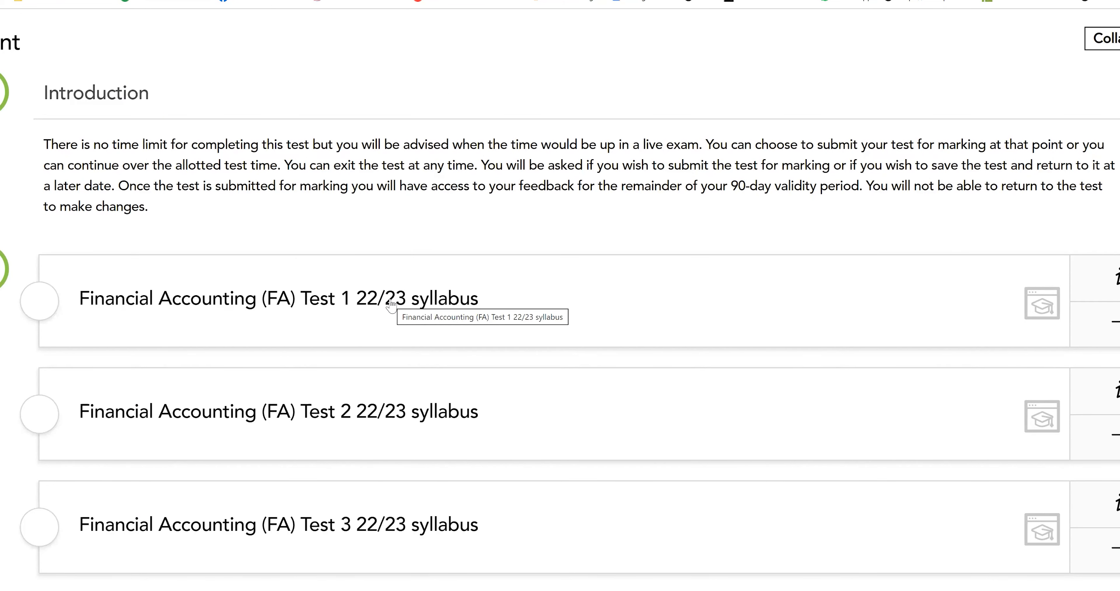
pyautogui.scroll(-3)
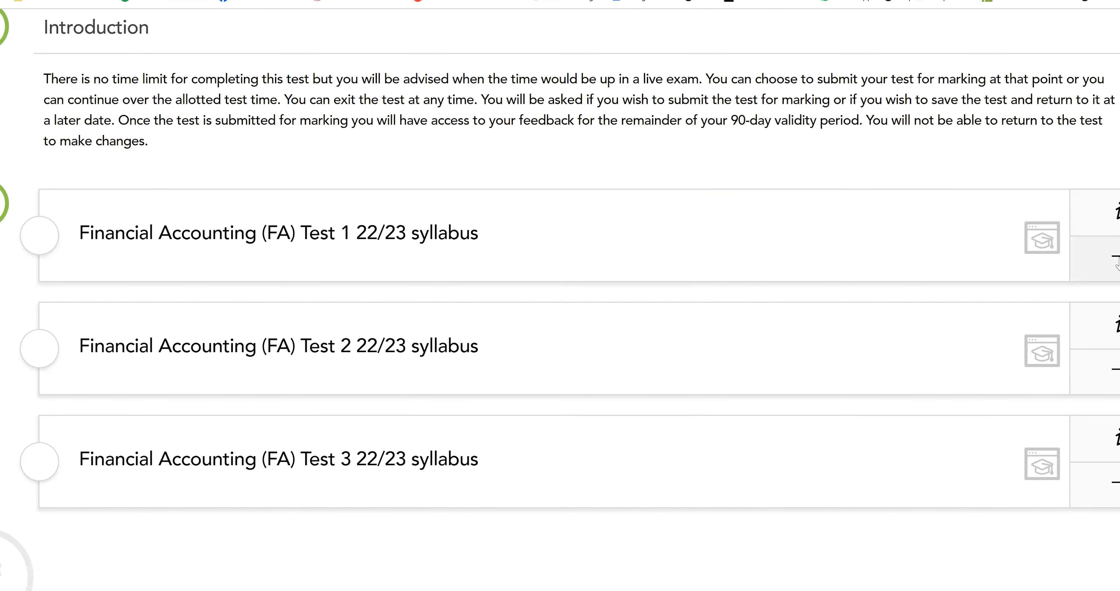
pyautogui.moveTo(1102, 266)
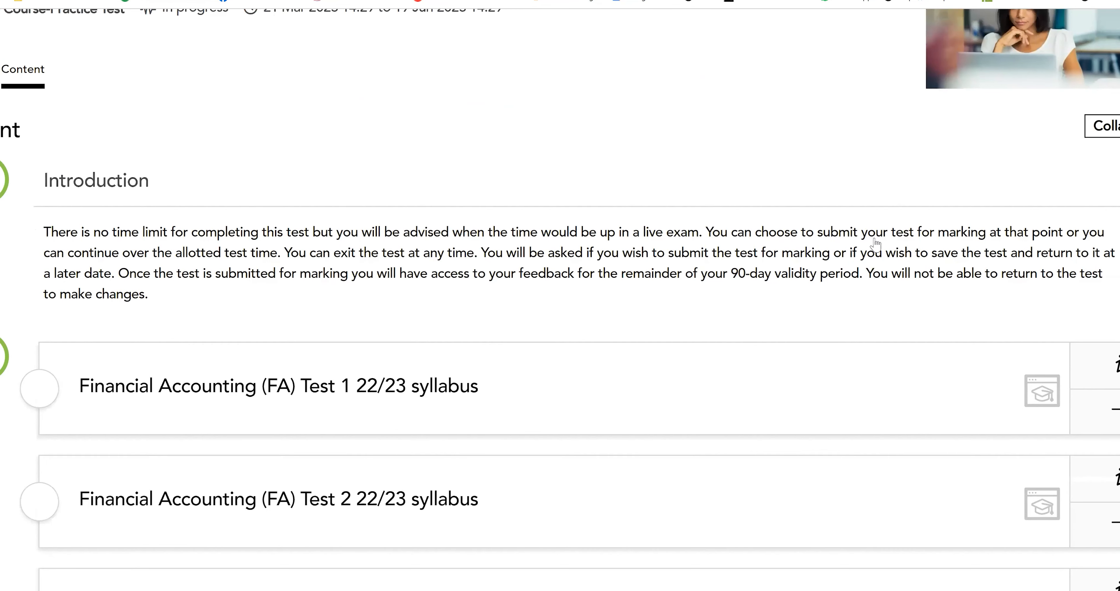
pyautogui.scroll(-3)
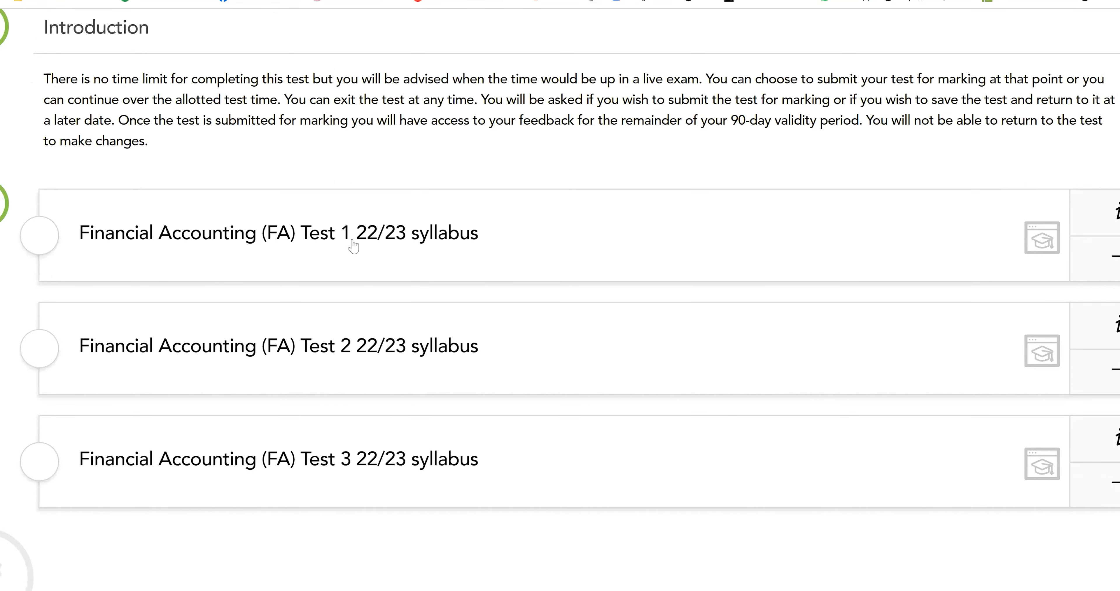
pyautogui.moveTo(299, 247)
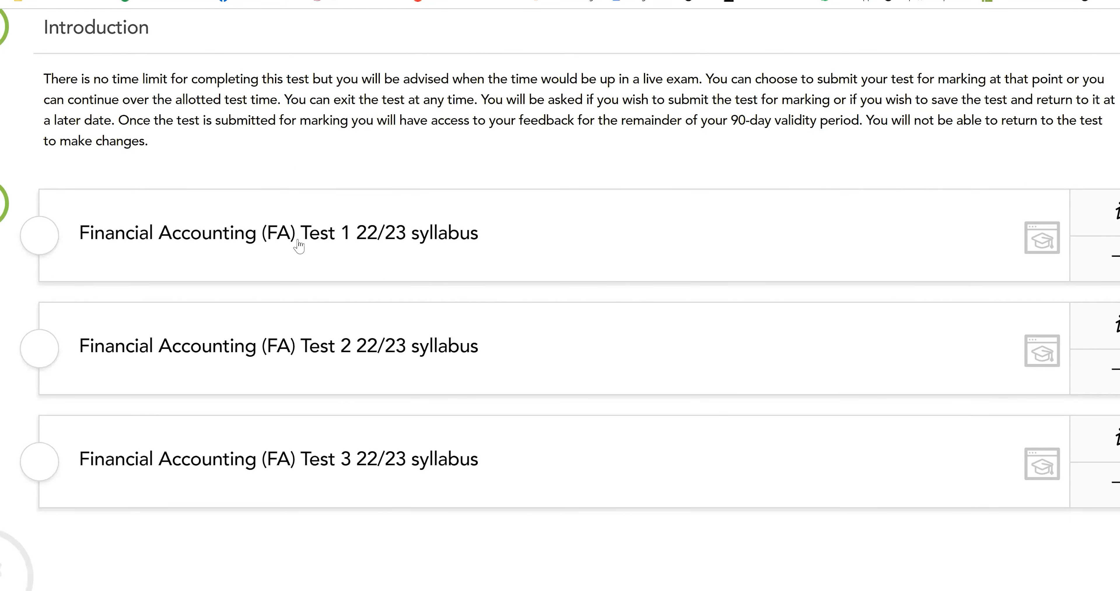
pyautogui.click(299, 241)
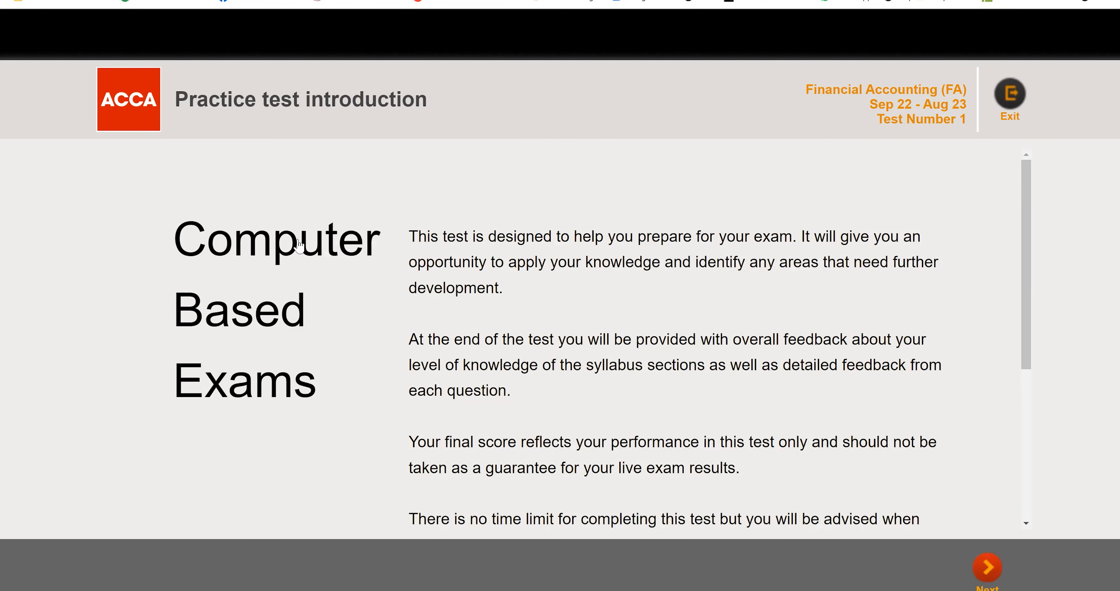
# Step: Read the Test 1 practice test introduction and choose Exit
pyautogui.scroll(-3)
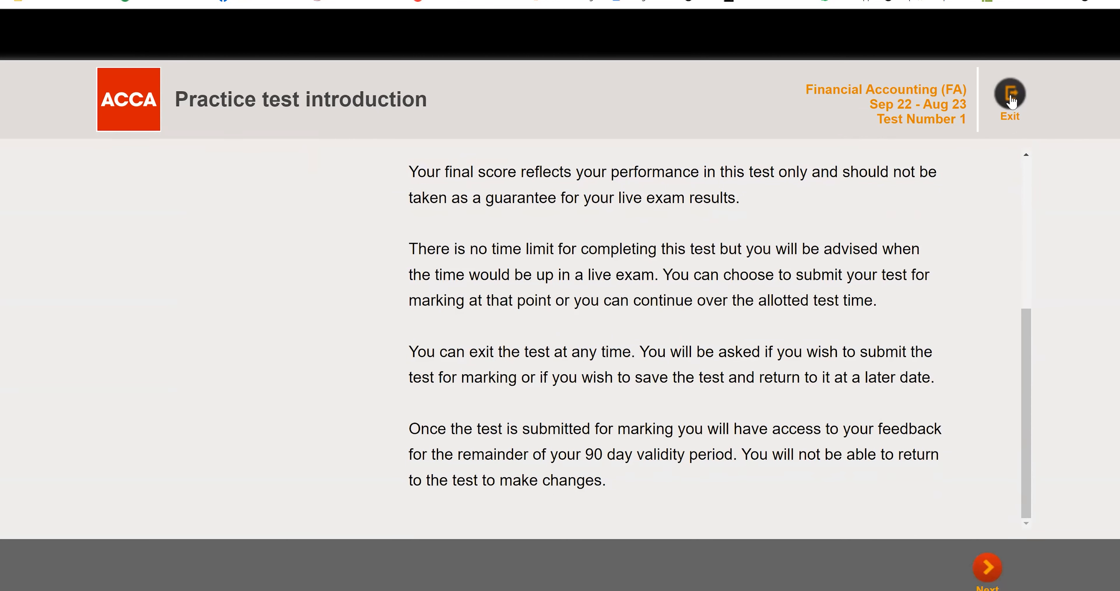
pyautogui.scroll(3)
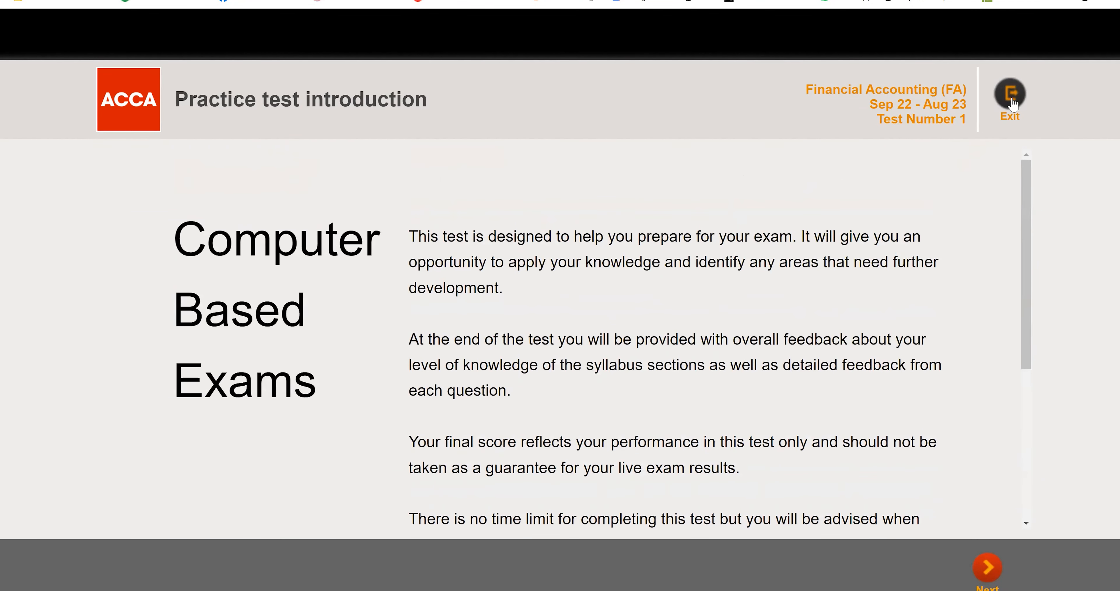
pyautogui.click(1010, 94)
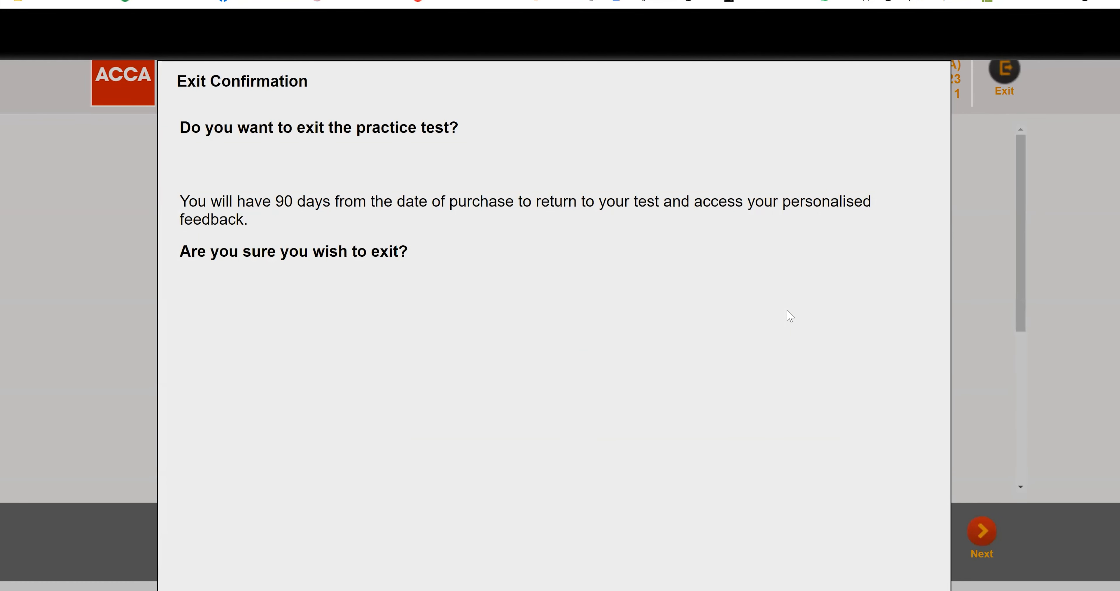
# Step: Scroll through Test 1's practice test introduction after leaving the exit confirmation
pyautogui.scroll(-3)
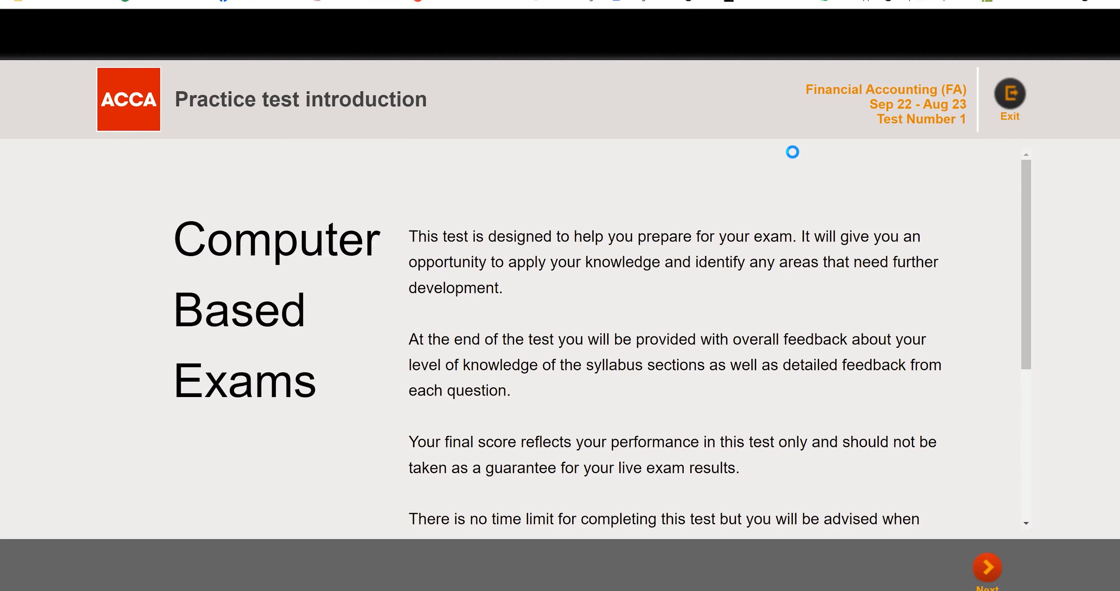
pyautogui.moveTo(127, 68)
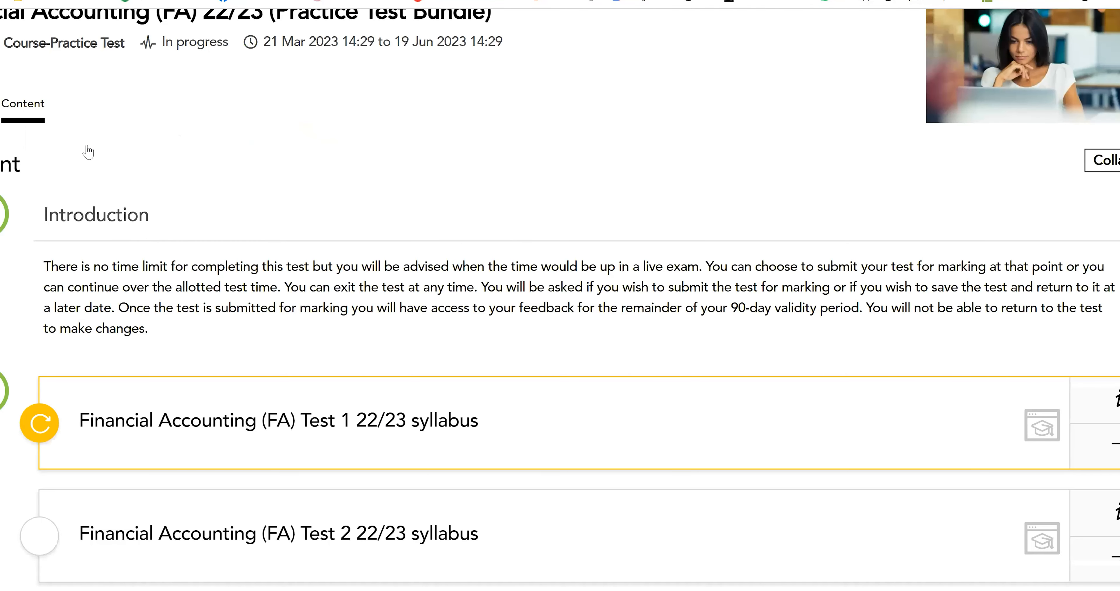
# Step: Leave the bundle contents and navigate to the ACCA Learning course catalogue
pyautogui.scroll(-3)
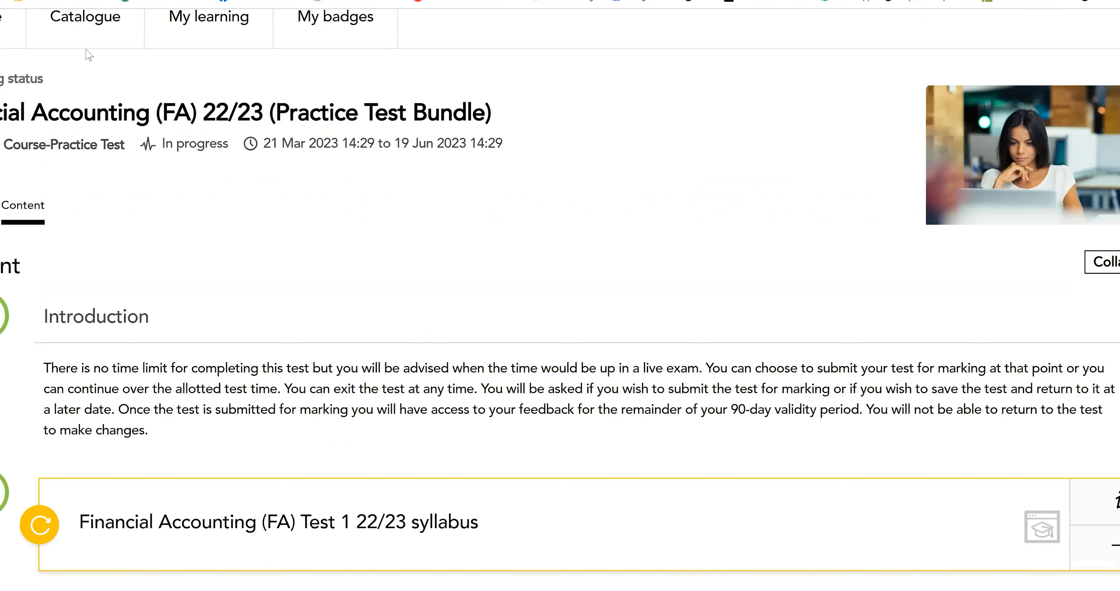
pyautogui.click(84, 17)
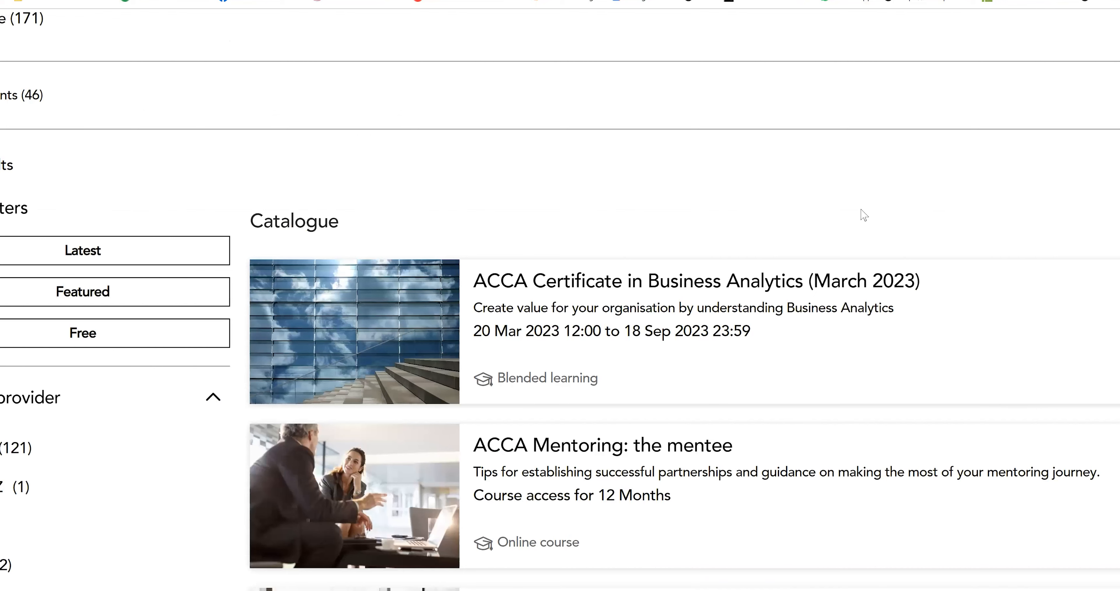
pyautogui.scroll(-3)
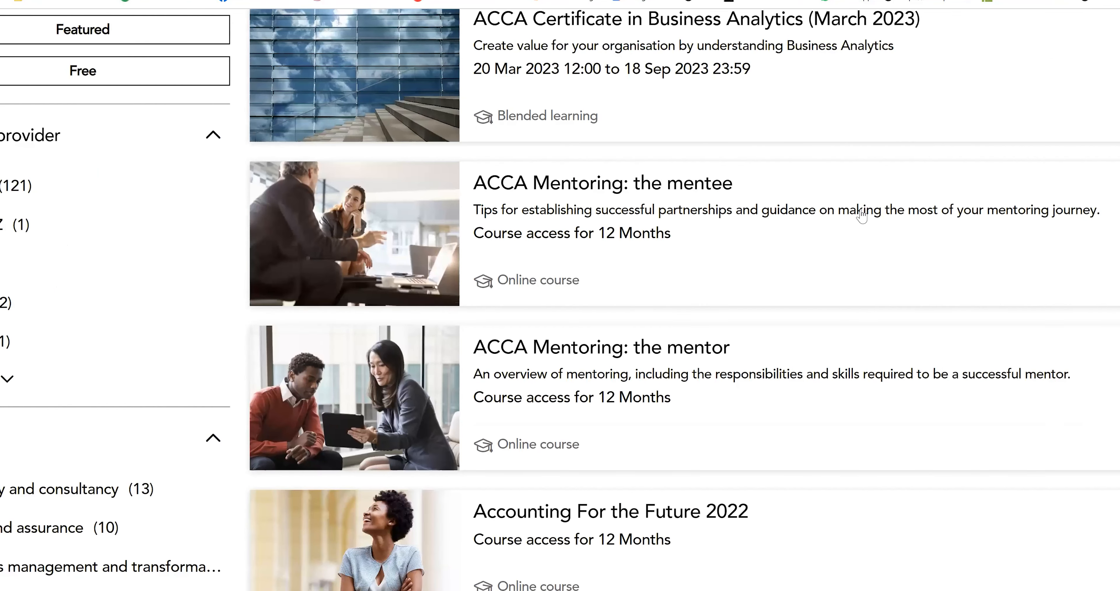
pyautogui.scroll(-3)
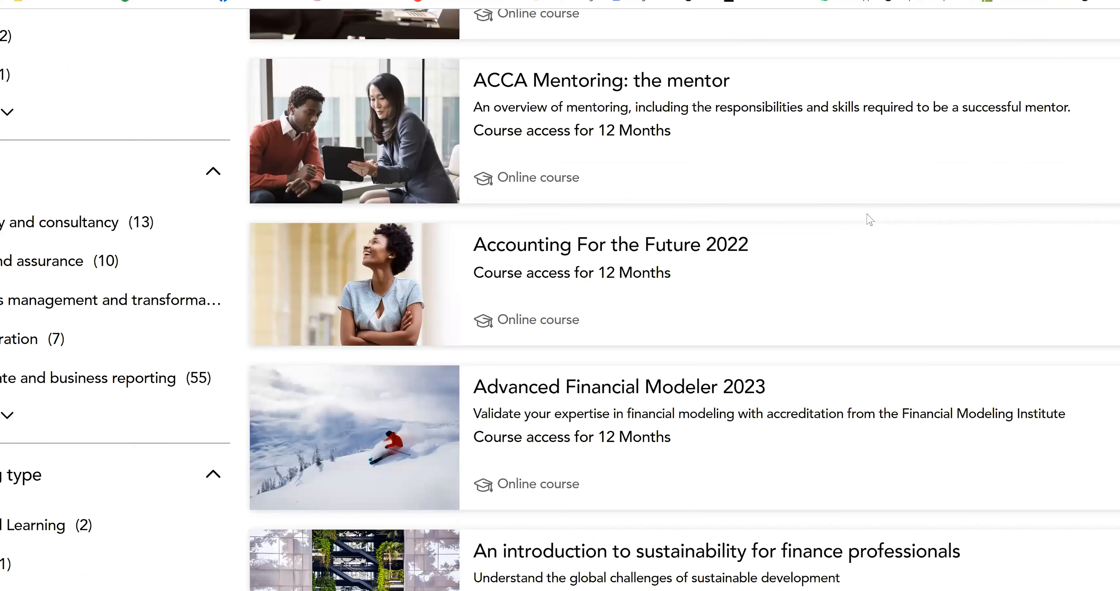
pyautogui.moveTo(865, 220)
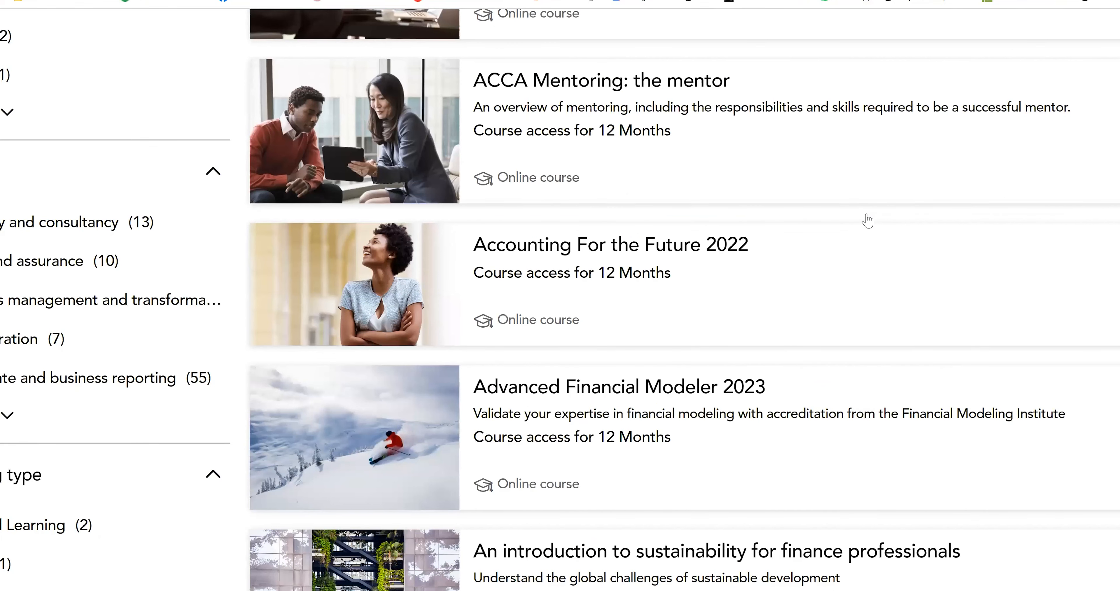
pyautogui.scroll(-3)
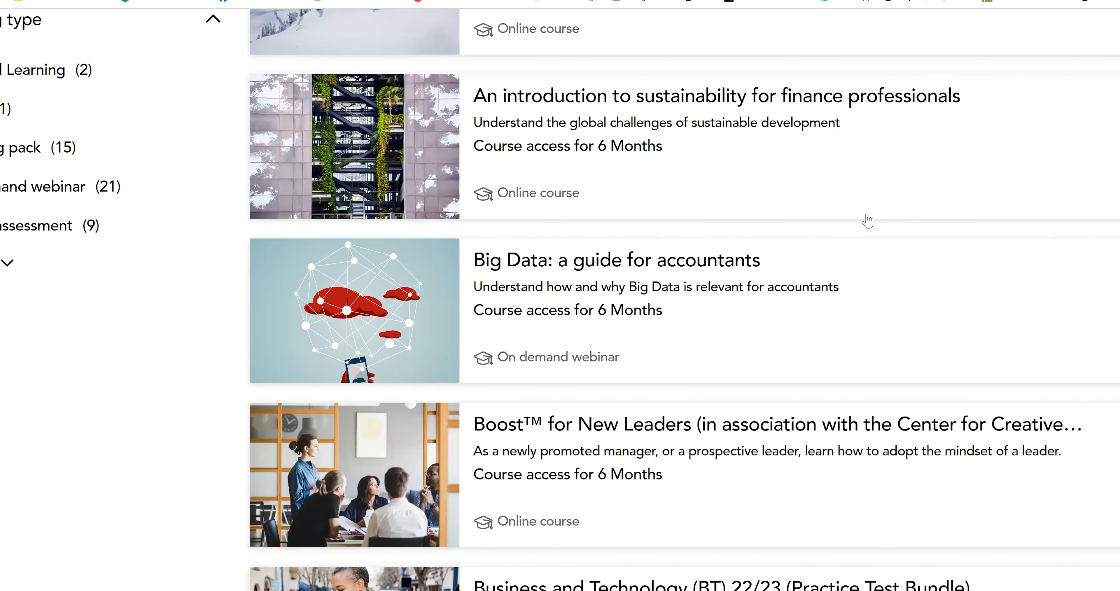
pyautogui.scroll(-3)
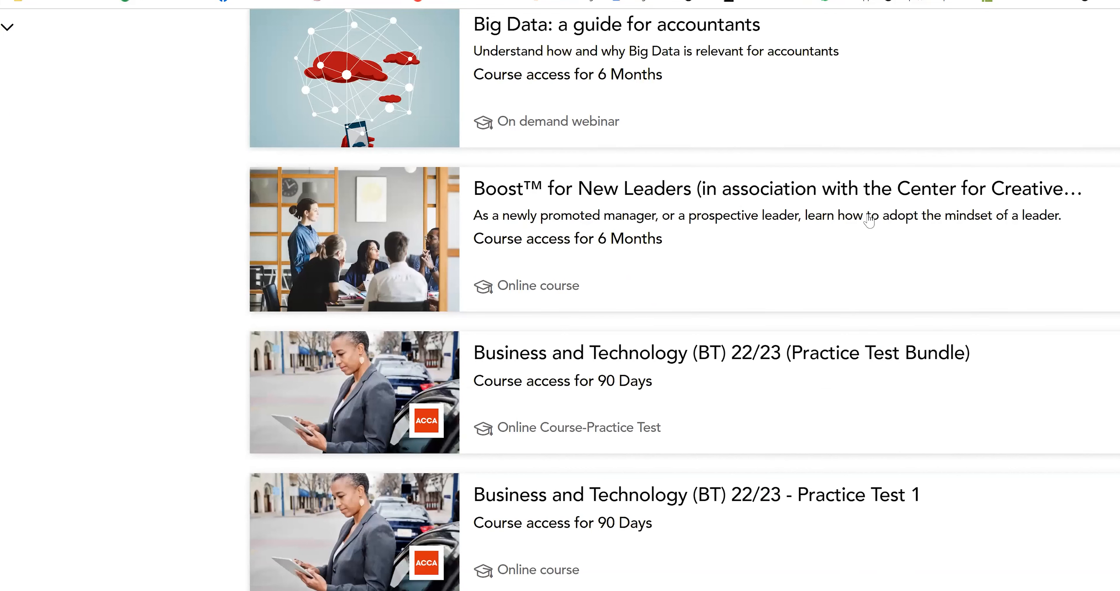
pyautogui.scroll(-3)
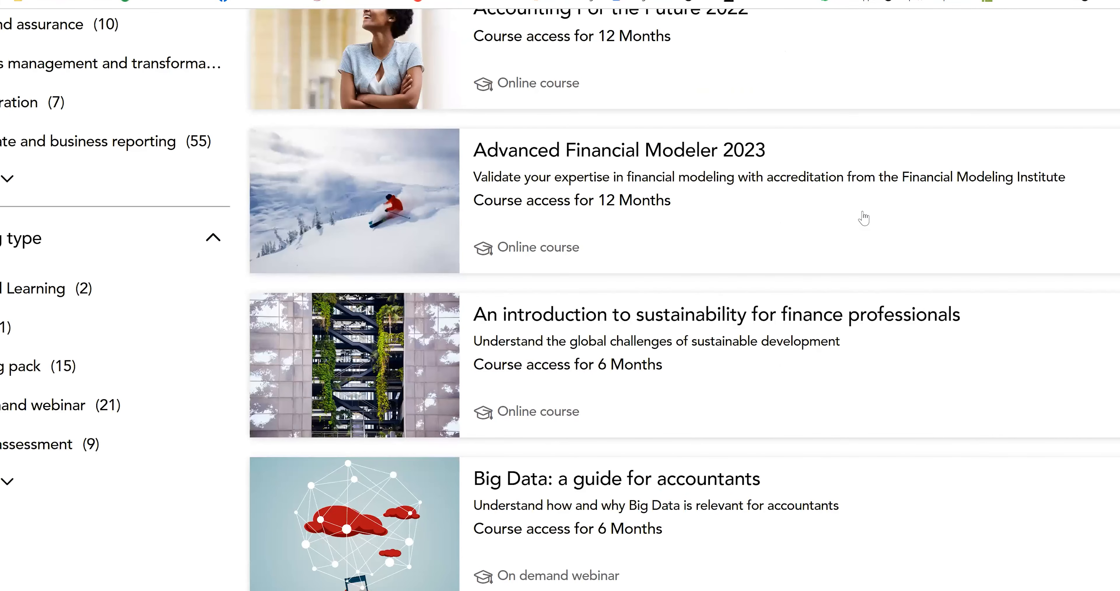
pyautogui.moveTo(869, 214)
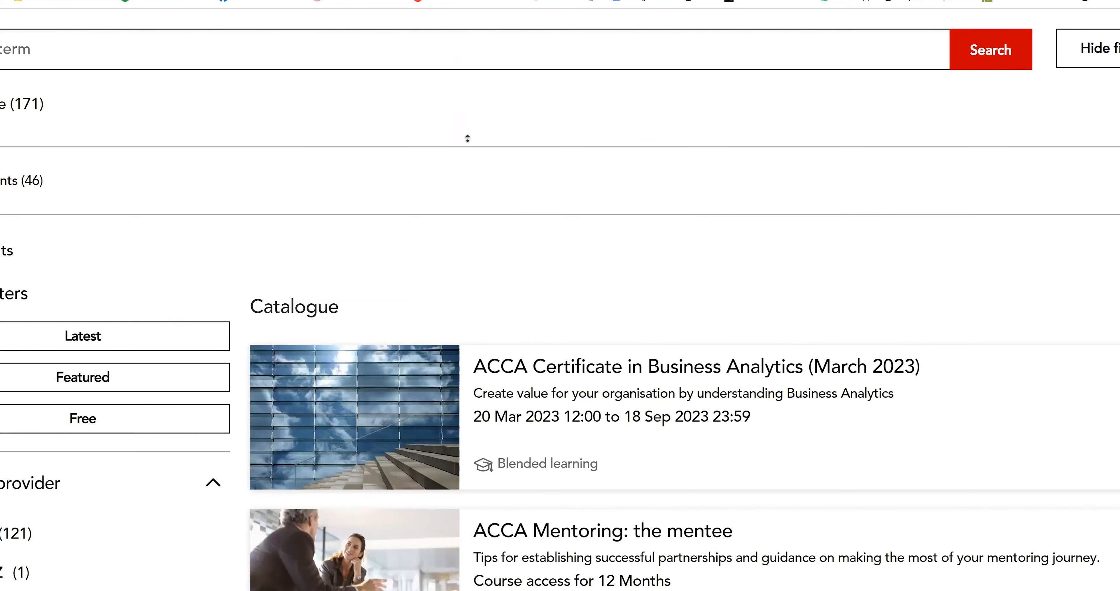
pyautogui.scroll(3)
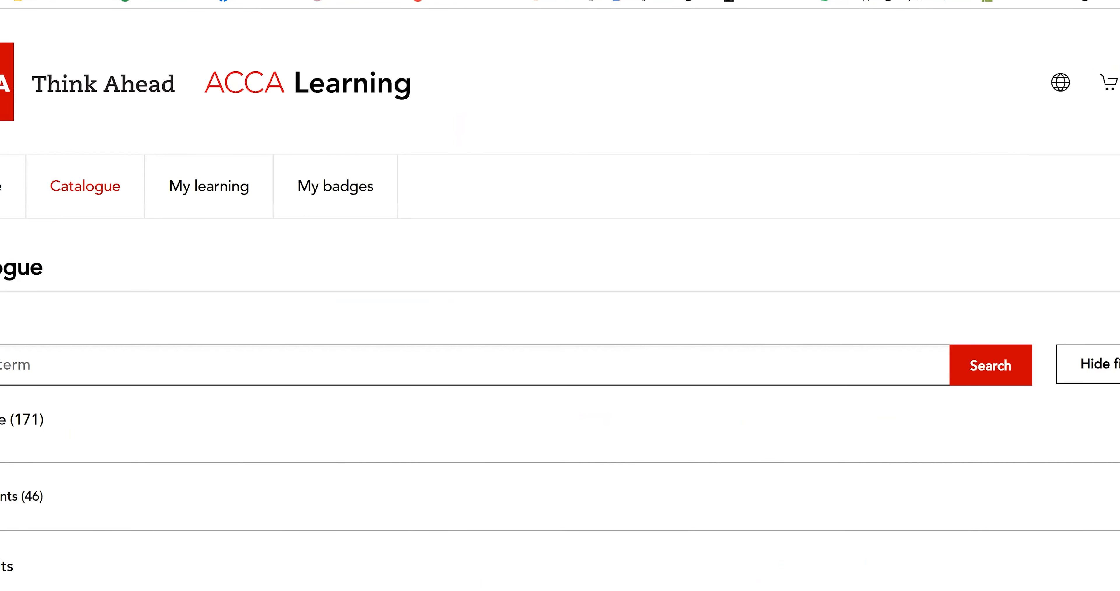
pyautogui.moveTo(859, 93)
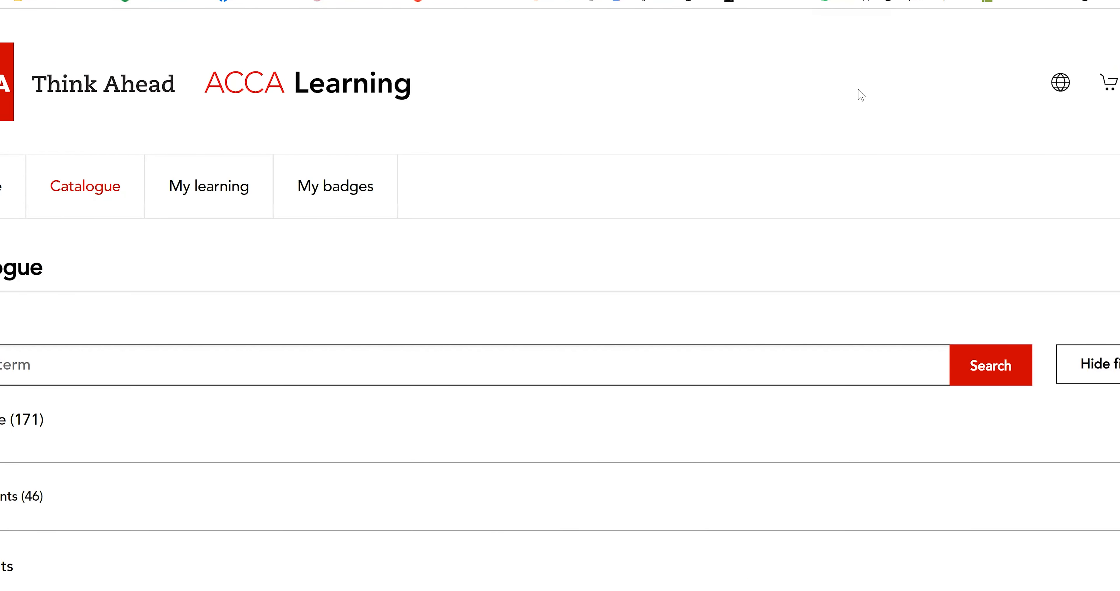